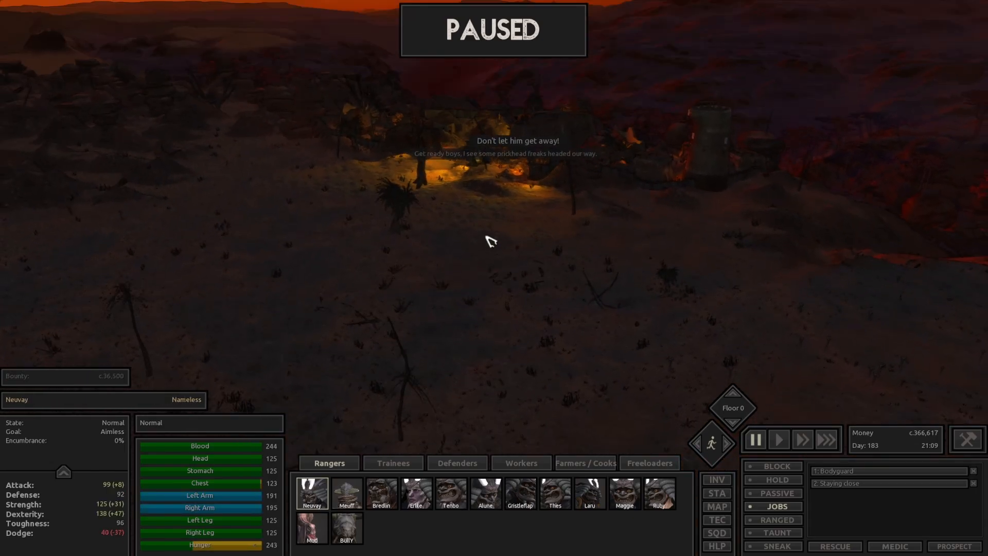
- Send the Rangers squad at the raiders by the tent and fight until Neuvay is knocked out
{"action": "left_click", "coordinate": [715, 506]}
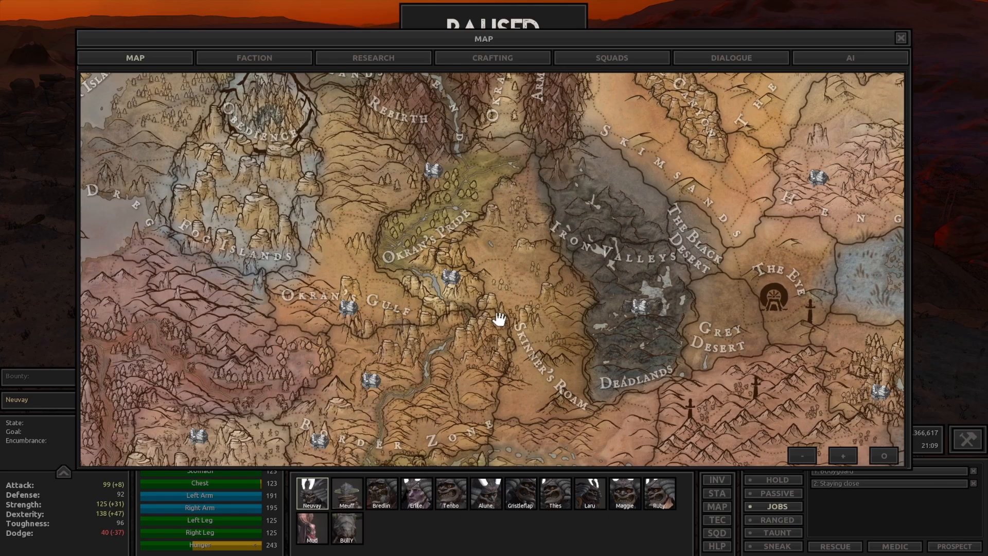
{"action": "left_click", "coordinate": [900, 38]}
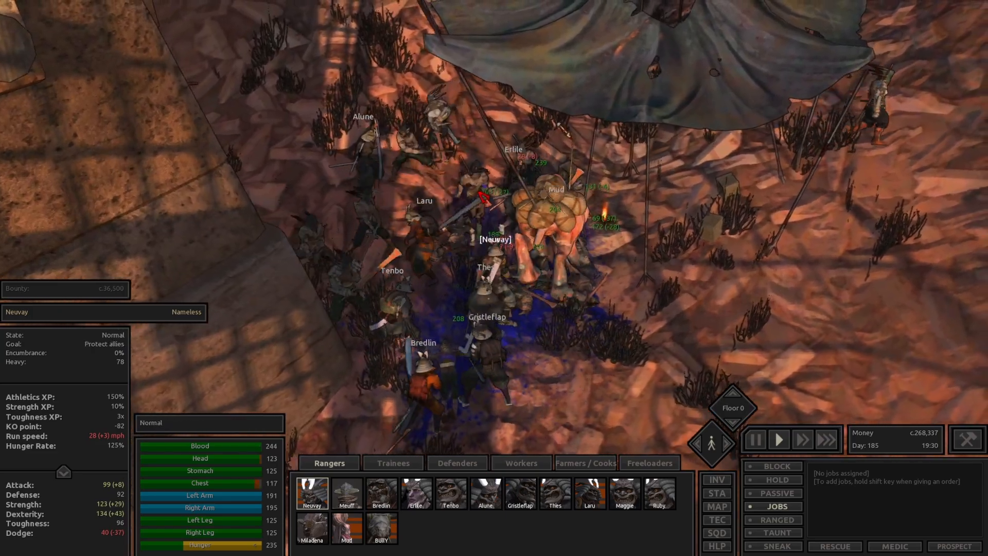
{"action": "left_click", "coordinate": [753, 439]}
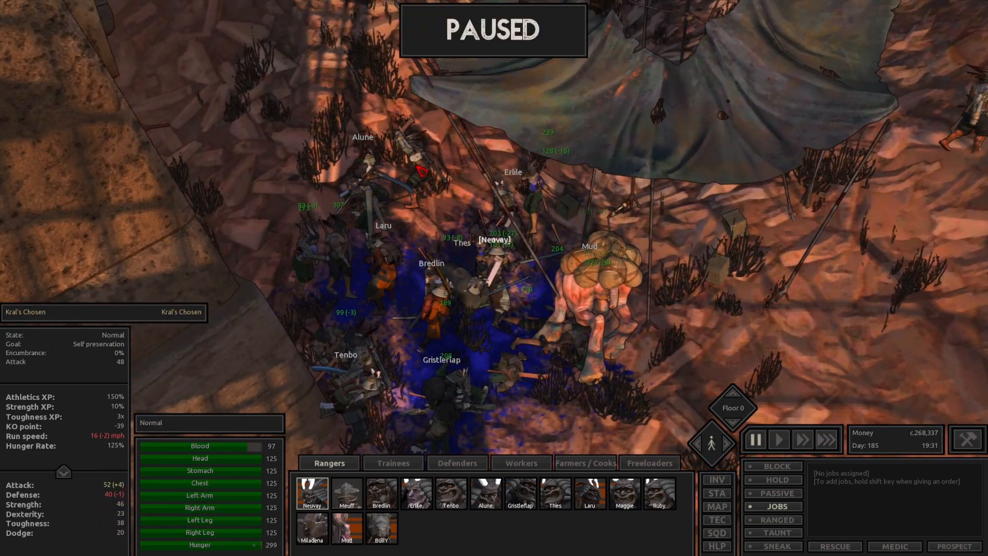
{"action": "left_click", "coordinate": [778, 439]}
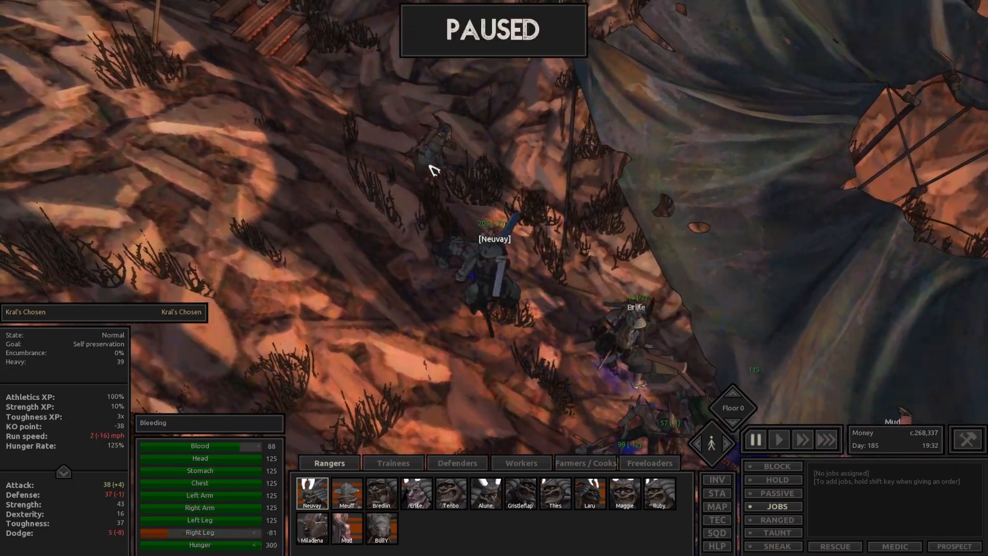
{"action": "left_click", "coordinate": [778, 439]}
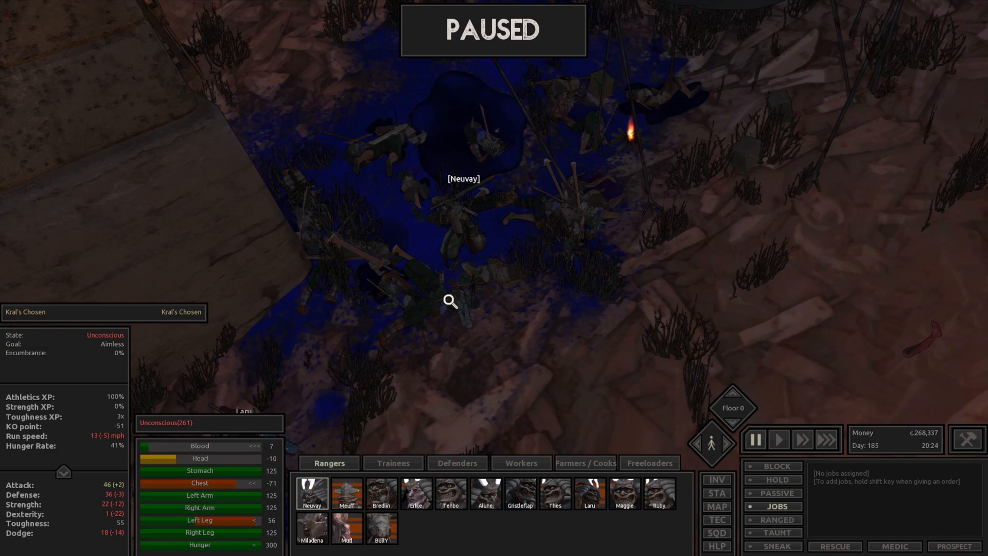
- Move the recovered squad among the books, research items and parts at the domed ruin
{"action": "left_click", "coordinate": [778, 440]}
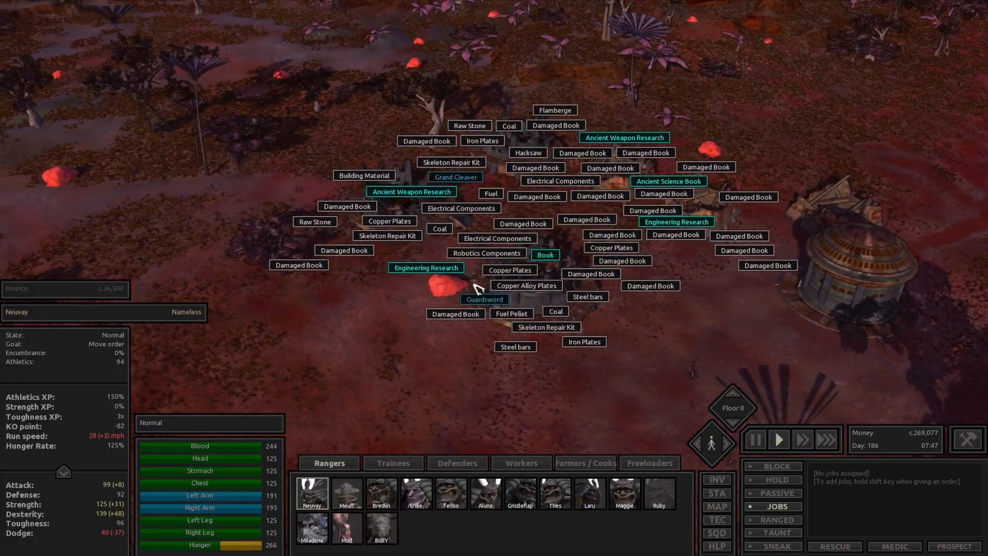
- Check the Outlaws apprentice's 10,000 bounty, then lead the Rangers away across the red ground
{"action": "left_click", "coordinate": [716, 506]}
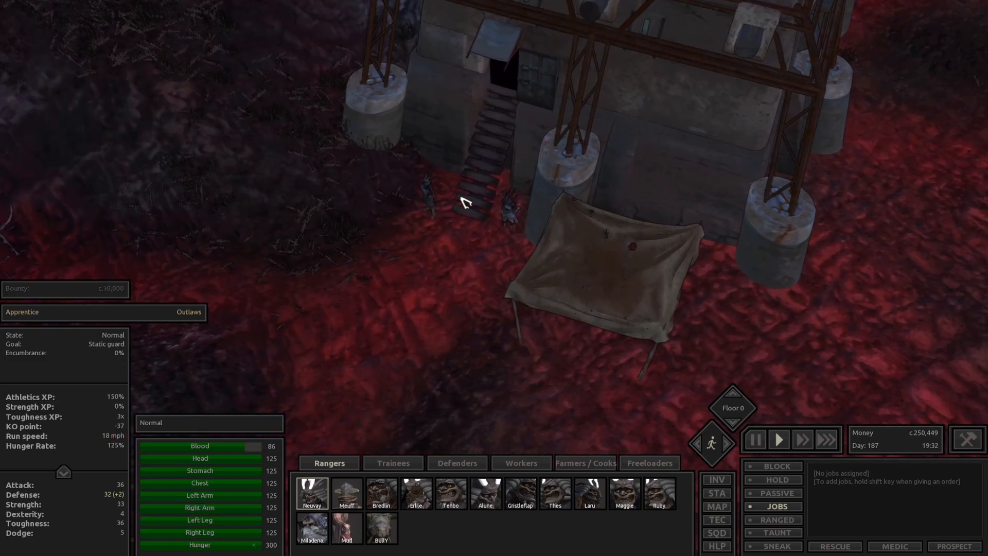
{"action": "left_click", "coordinate": [754, 439]}
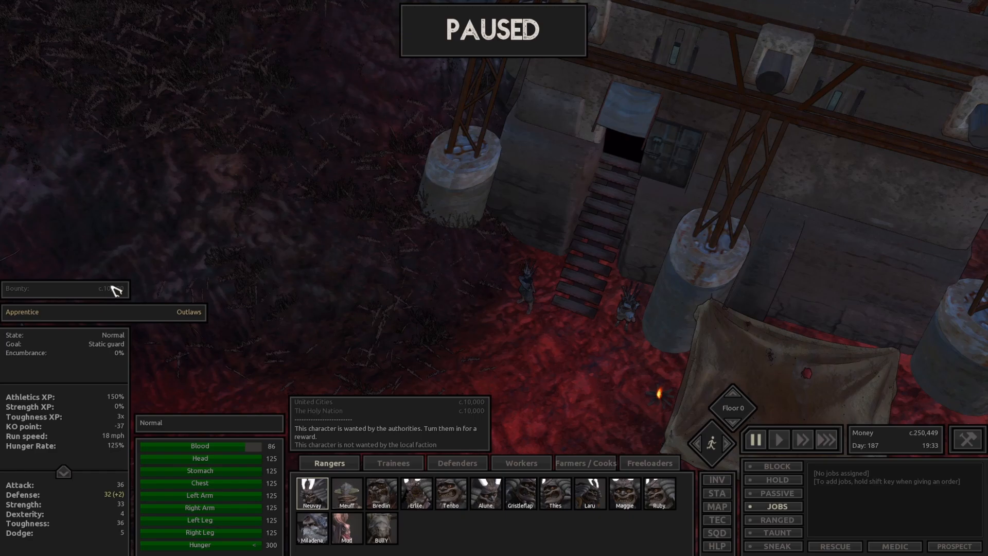
{"action": "mouse_move", "coordinate": [549, 356]}
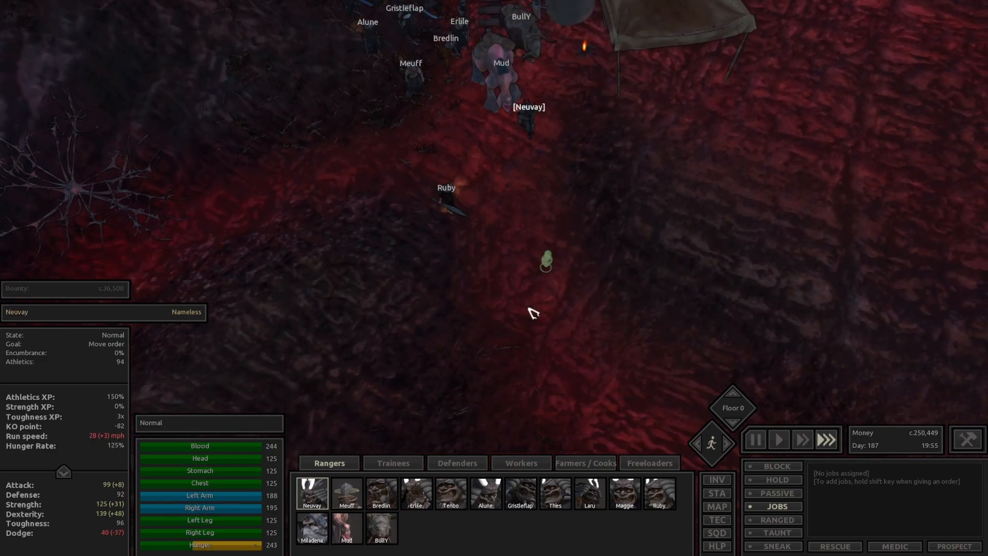
- Route the squads via the map to Watcher's Camp, then on into the Arach spider cave
{"action": "left_click", "coordinate": [716, 506]}
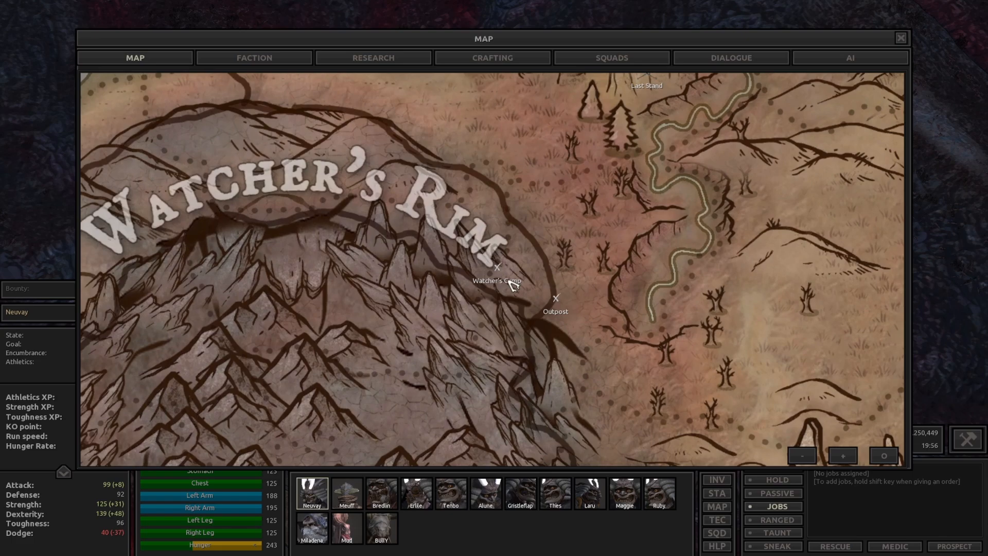
{"action": "left_click", "coordinate": [900, 39]}
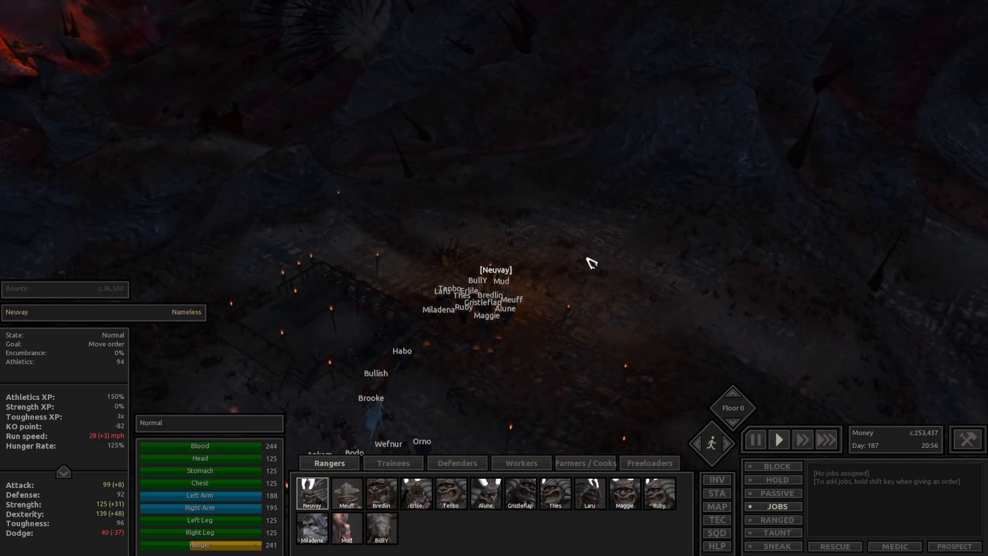
{"action": "left_click", "coordinate": [716, 506]}
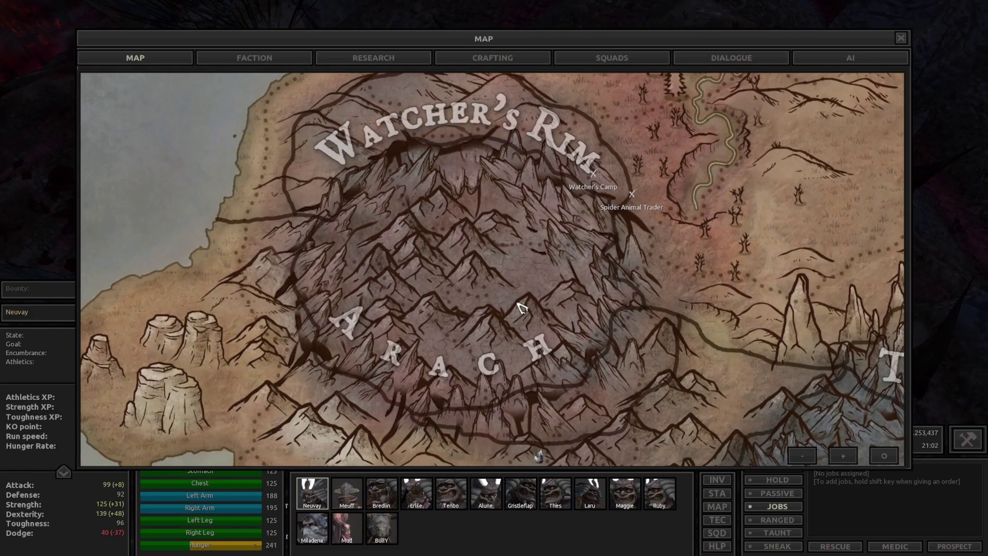
{"action": "left_click", "coordinate": [900, 38]}
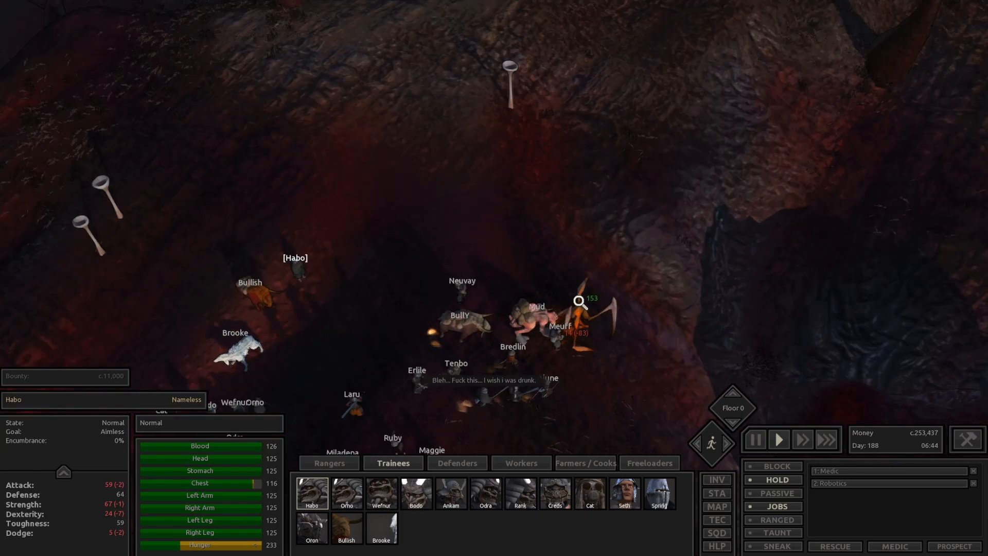
- Have the Rangers attack the cave spiders until their carcasses pile up around Neuvay
{"action": "left_click", "coordinate": [328, 462]}
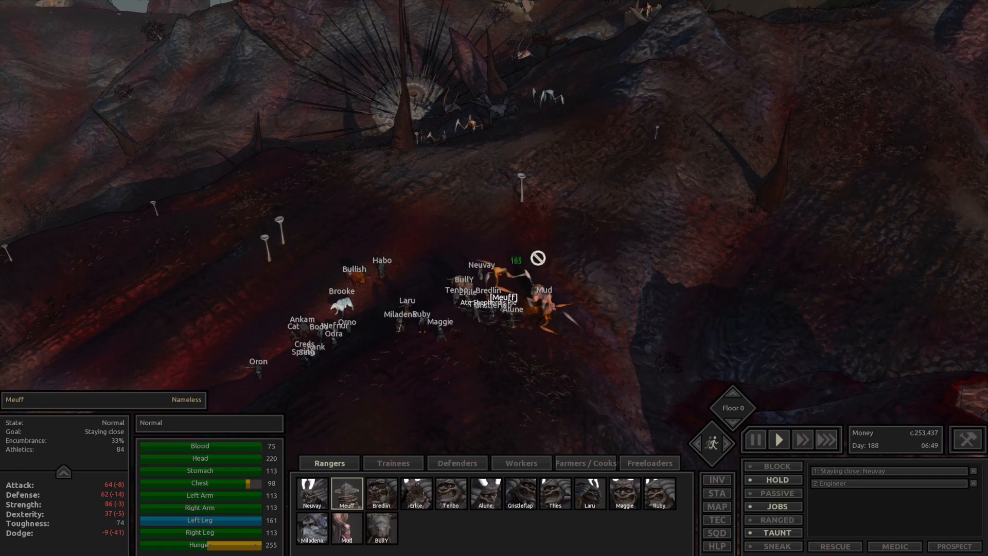
{"action": "left_click", "coordinate": [312, 493]}
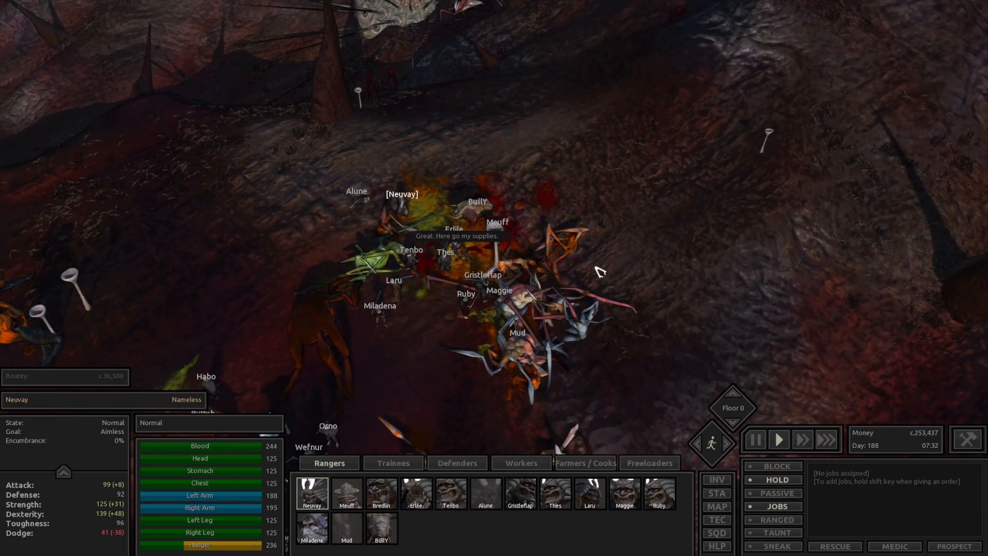
- Alternate Trainees and Rangers against the spiders and bring down the Buglord Rep for Habo to loot
{"action": "left_click", "coordinate": [392, 462]}
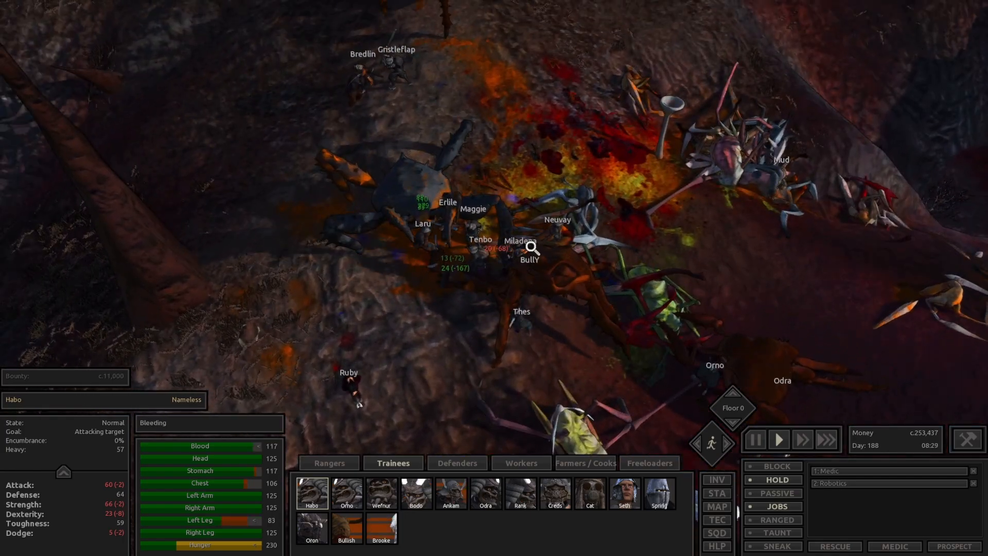
{"action": "left_click", "coordinate": [328, 462]}
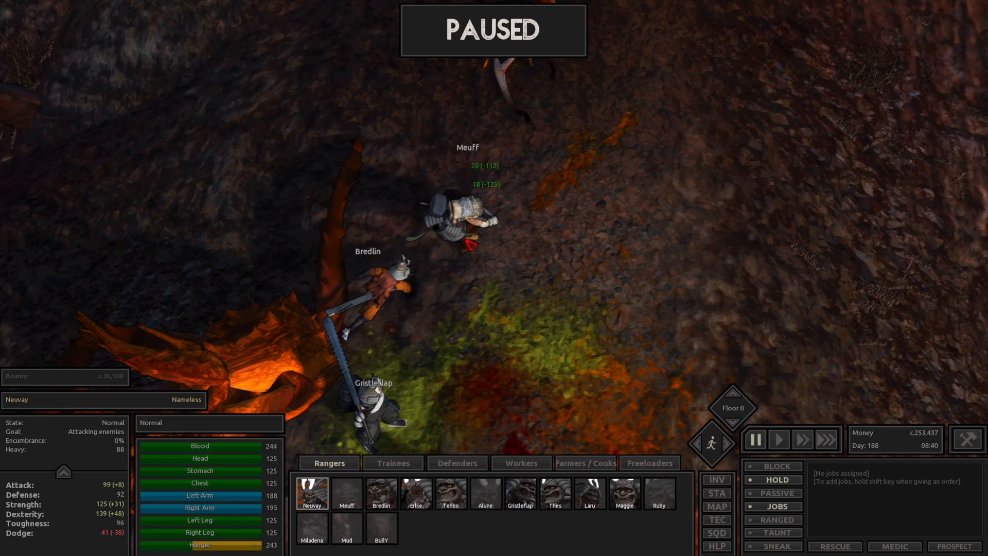
{"action": "left_click", "coordinate": [778, 439]}
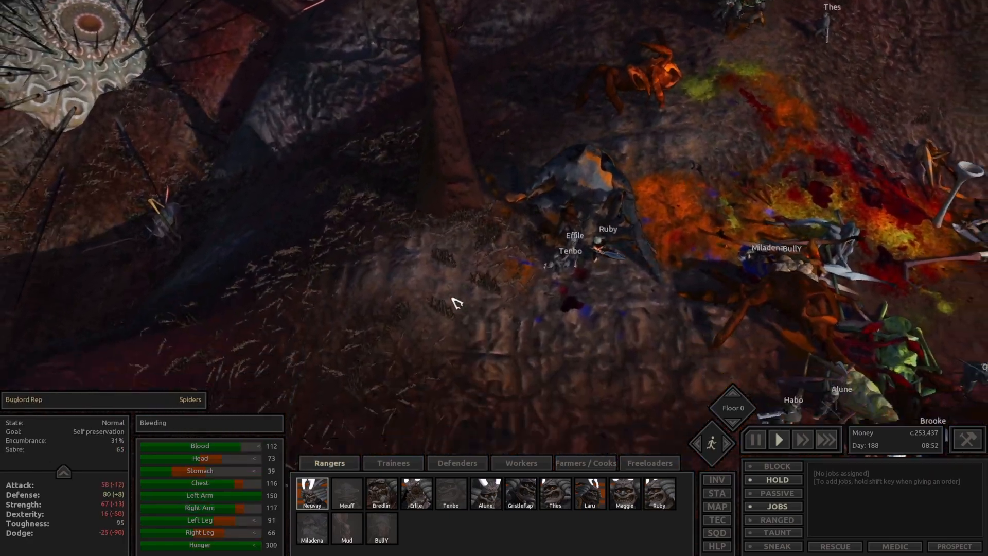
{"action": "left_click", "coordinate": [392, 462]}
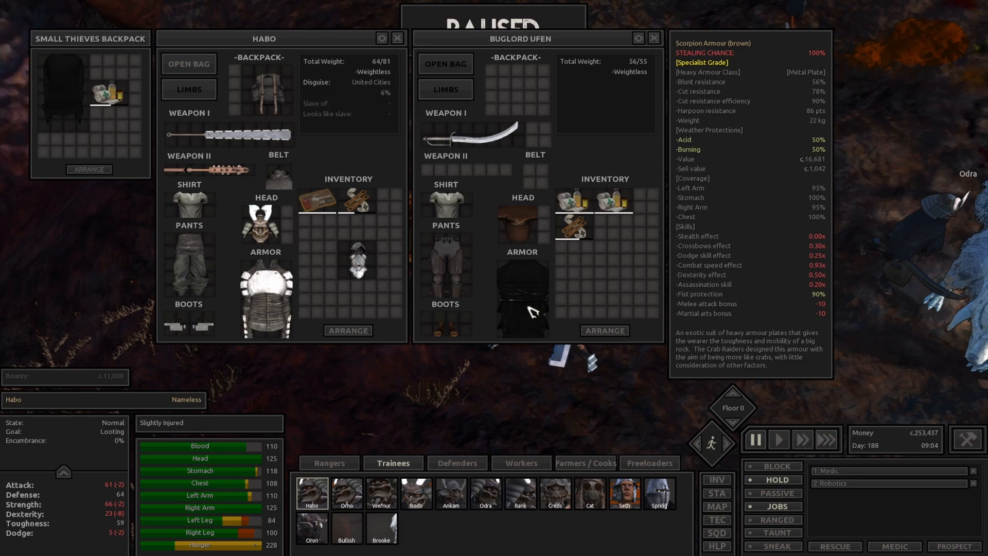
{"action": "mouse_move", "coordinate": [532, 311]}
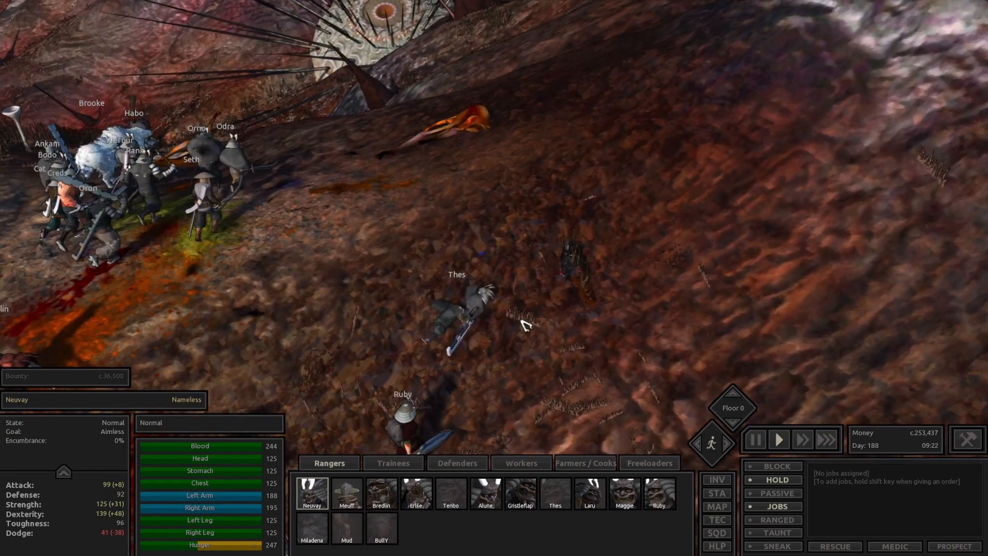
- Fight down the skin spider at the wrecked structure while checking both squads
{"action": "left_click", "coordinate": [778, 439]}
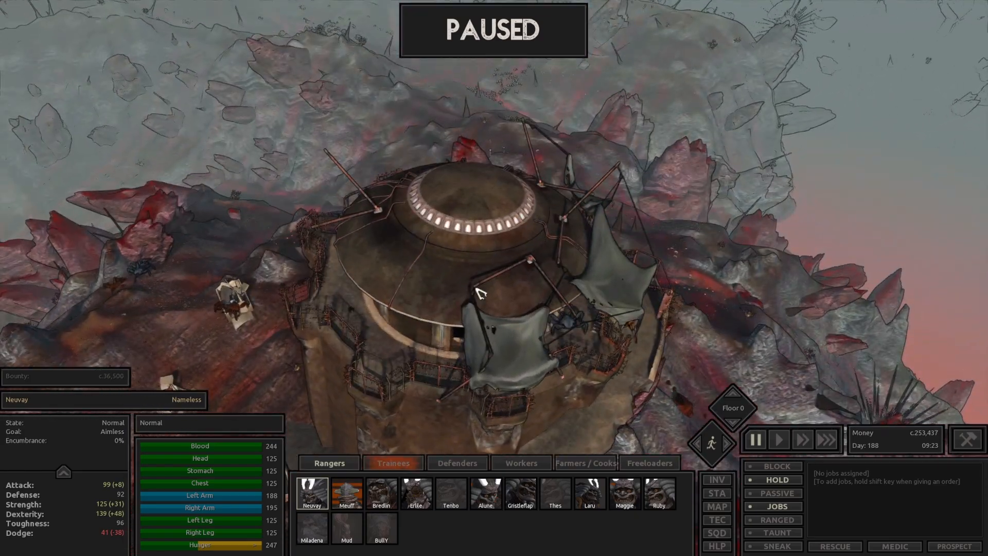
{"action": "left_click", "coordinate": [778, 438]}
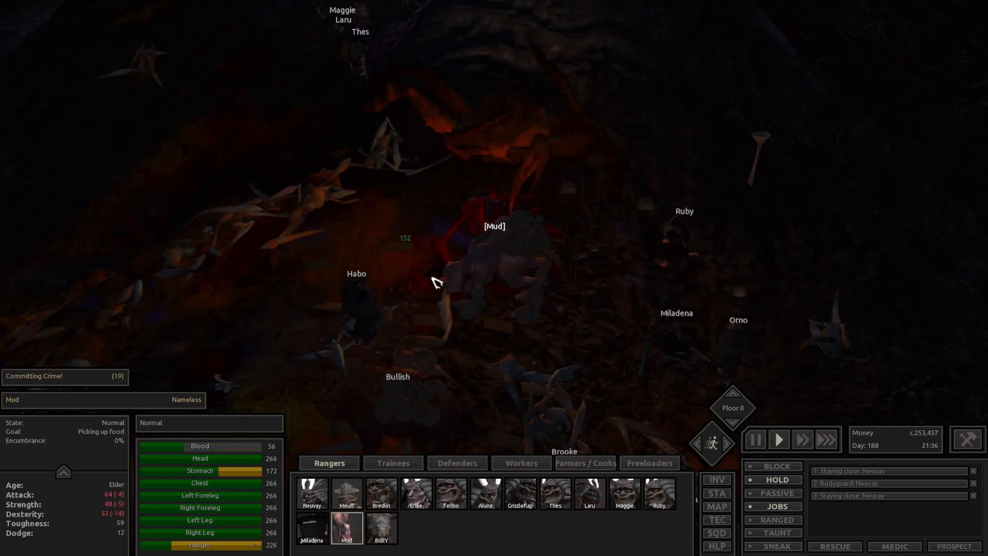
{"action": "left_click", "coordinate": [311, 493]}
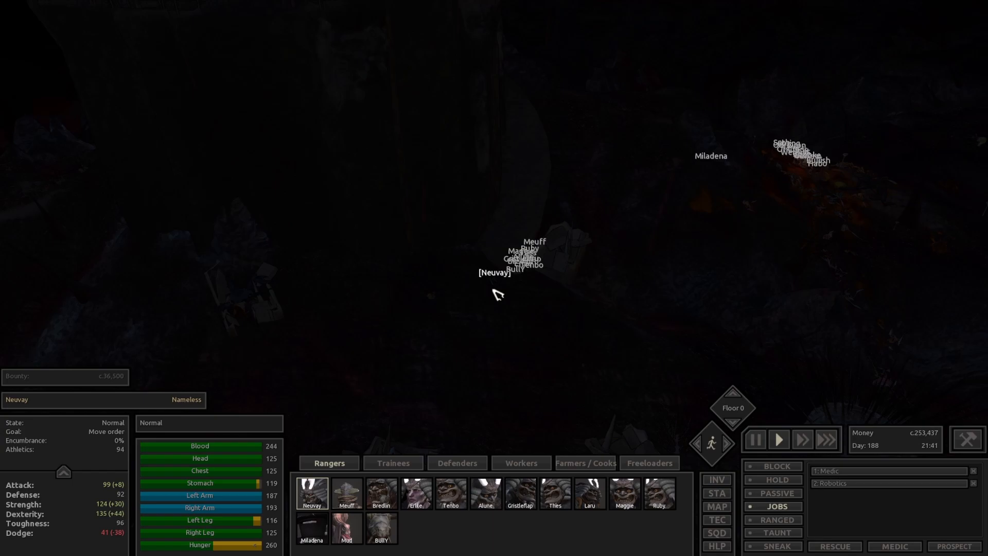
{"action": "left_click", "coordinate": [392, 462]}
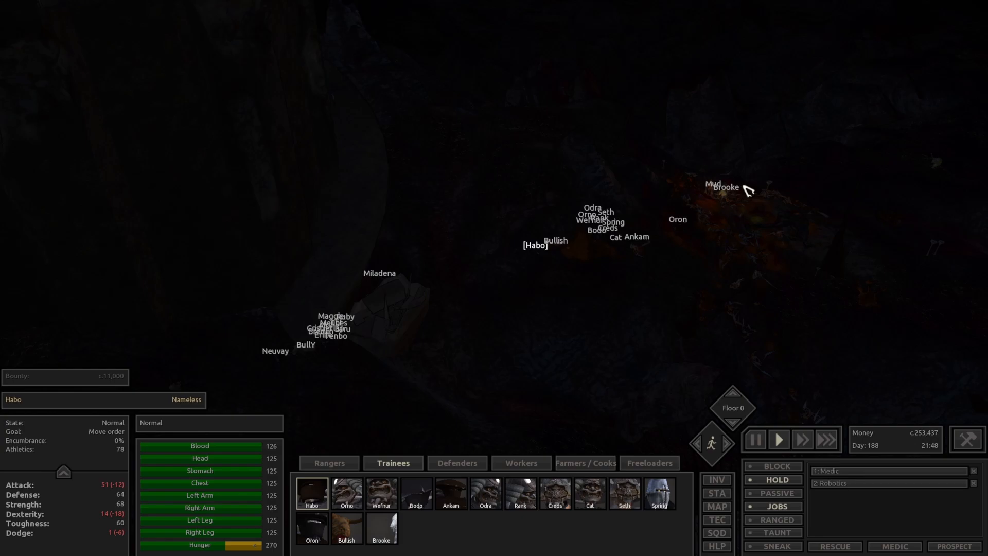
{"action": "left_click", "coordinate": [328, 462]}
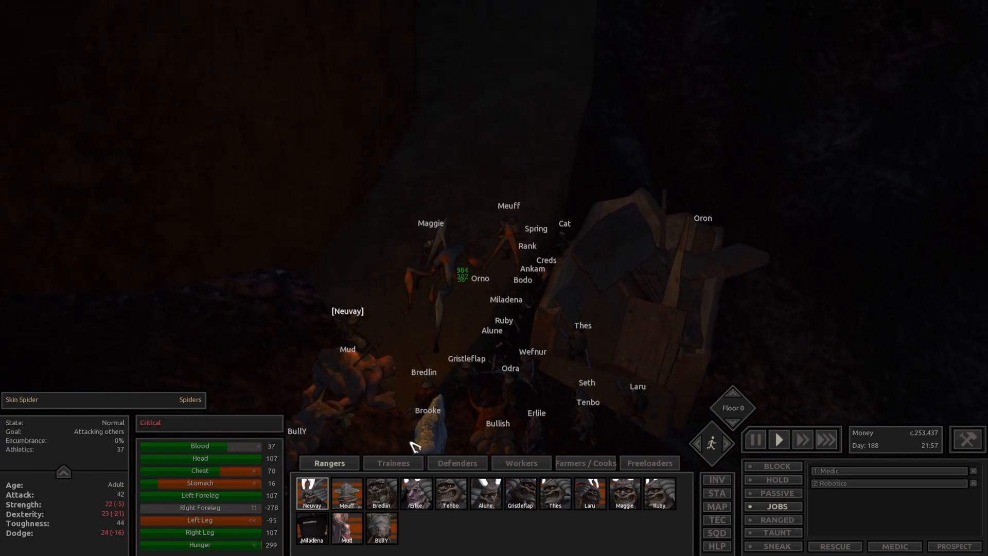
- Set Habo to stay close to Neuvay and send Neuvay deeper into the nest
{"action": "left_click", "coordinate": [392, 462]}
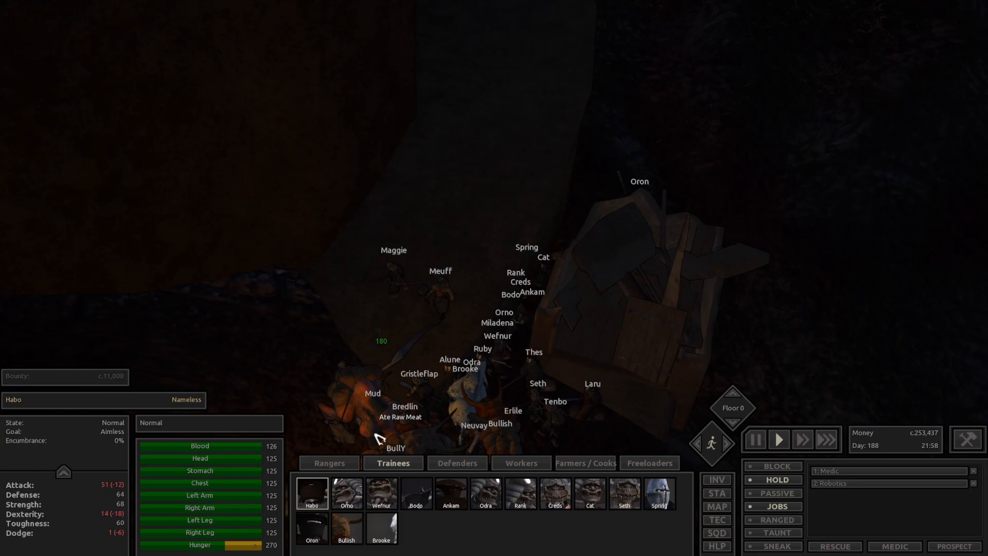
{"action": "left_click", "coordinate": [329, 462]}
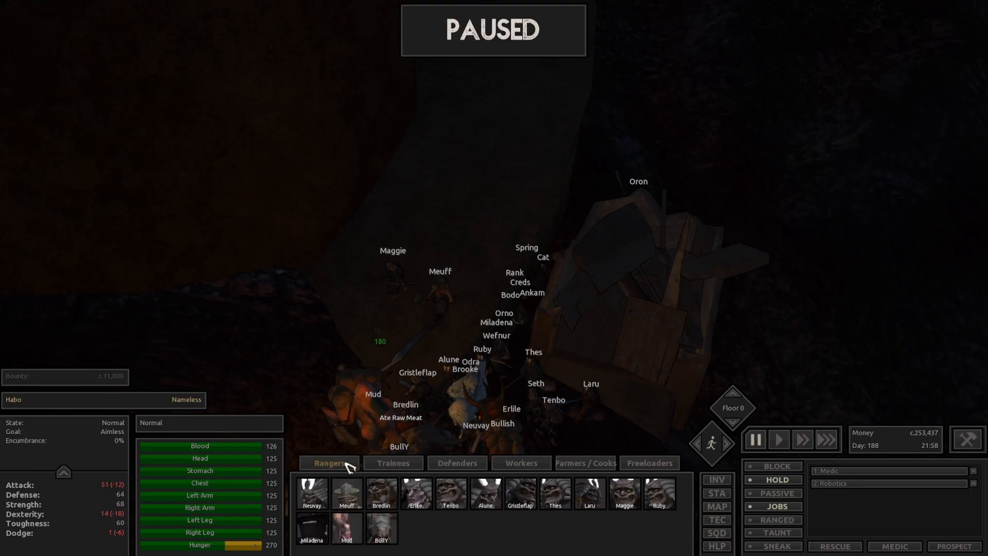
{"action": "left_click", "coordinate": [311, 493]}
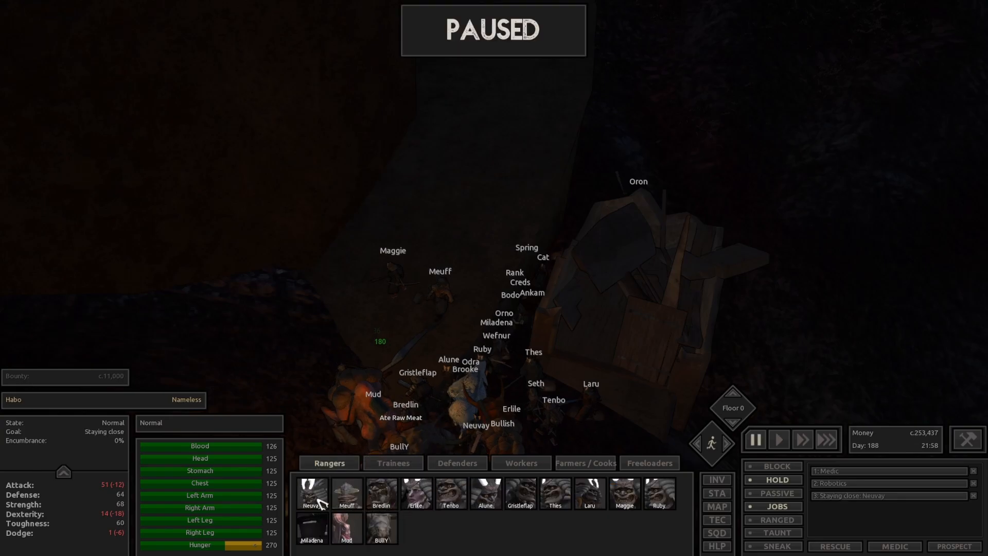
{"action": "left_click", "coordinate": [778, 439]}
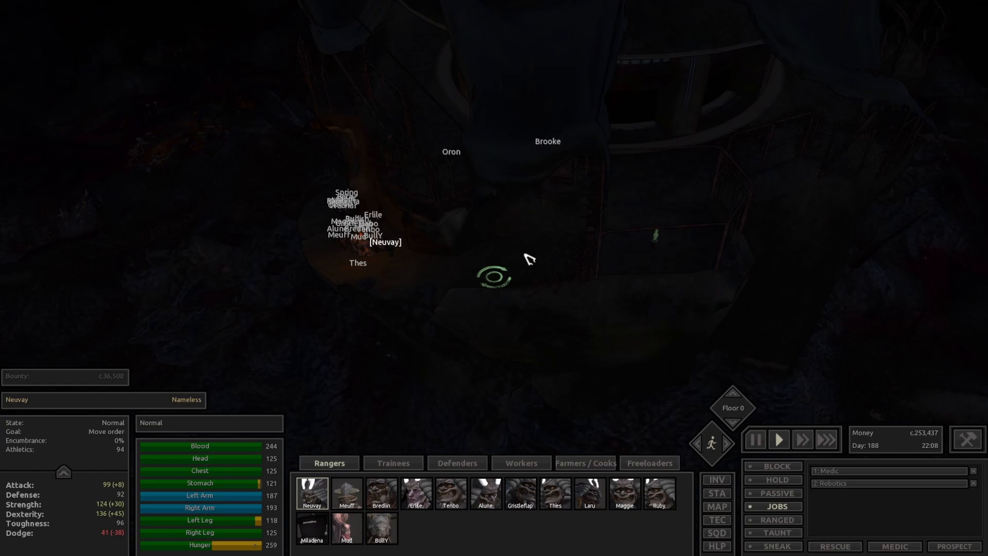
- Send Neuvay into the circular pit to attack the spider swarm and set BullY to passive
{"action": "left_click", "coordinate": [753, 439]}
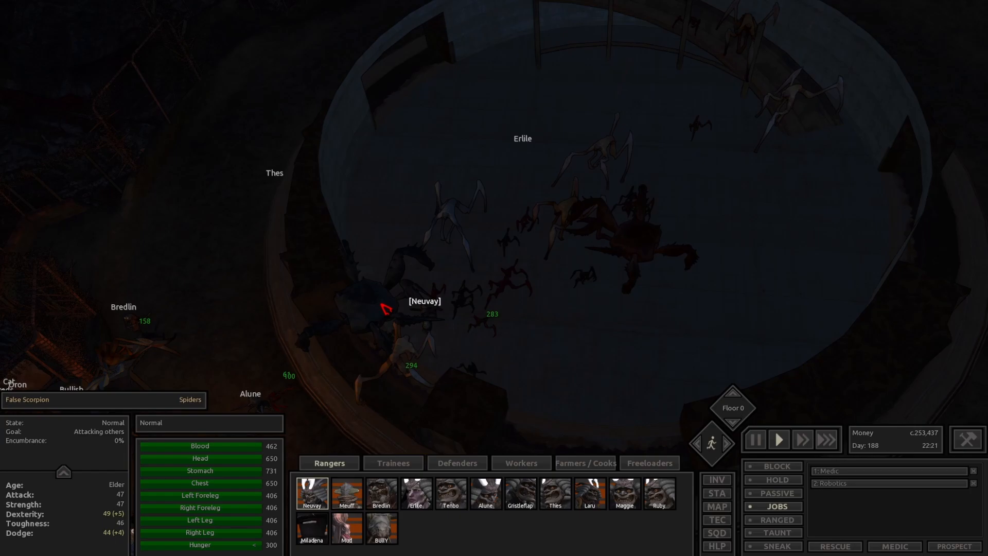
{"action": "left_click", "coordinate": [311, 492]}
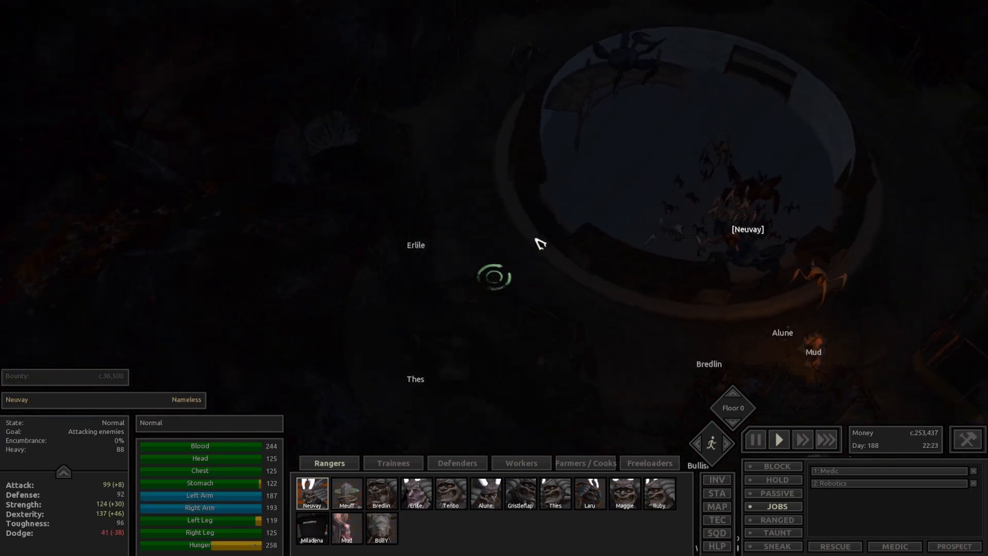
{"action": "left_click", "coordinate": [415, 493]}
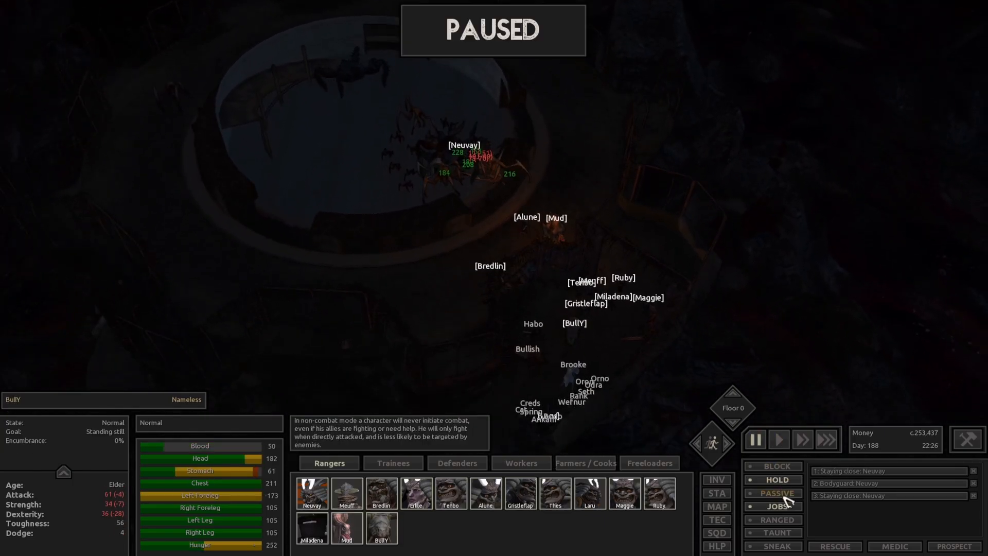
- Check on wounded medic Bredlin and move Neuvay across the cleared arena floor
{"action": "left_click", "coordinate": [393, 462]}
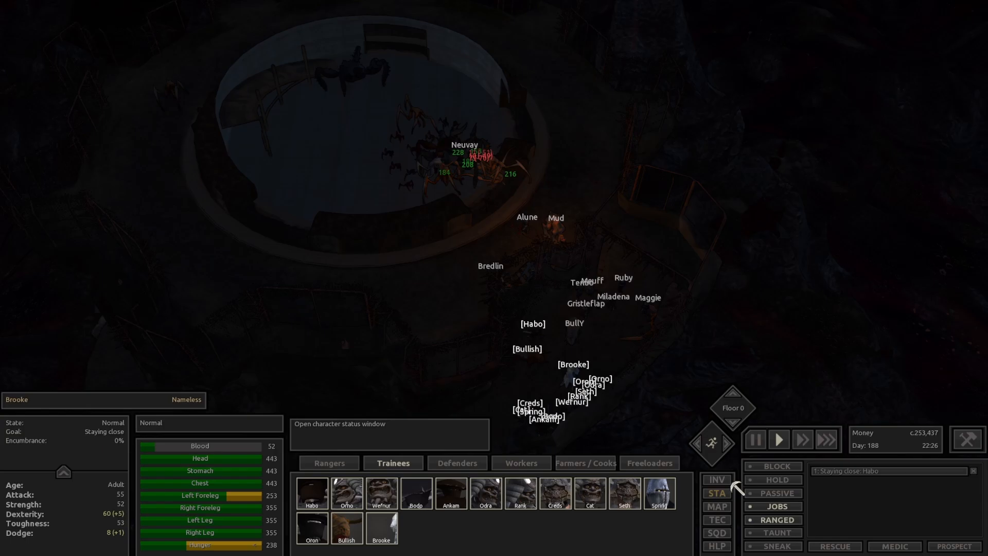
{"action": "left_click", "coordinate": [329, 462]}
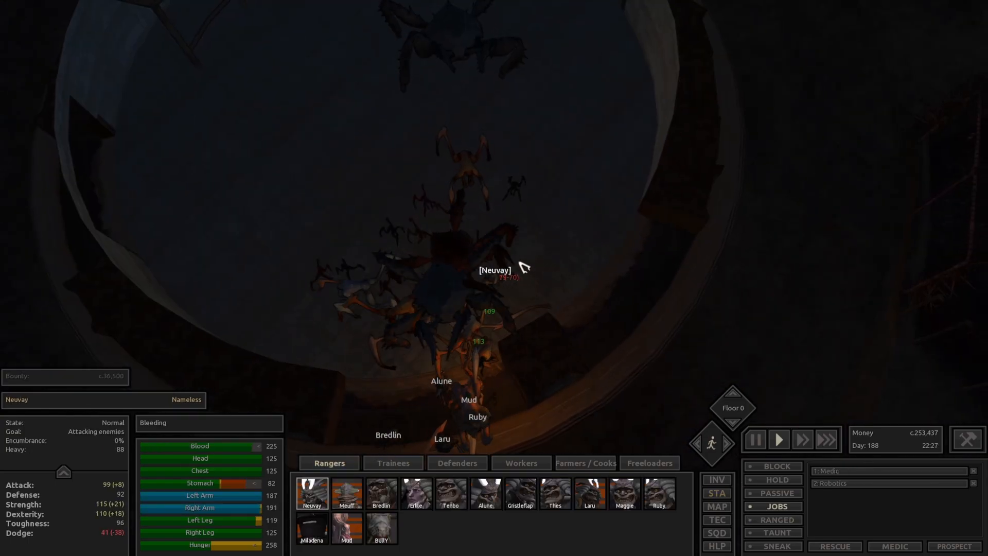
{"action": "left_click", "coordinate": [753, 439]}
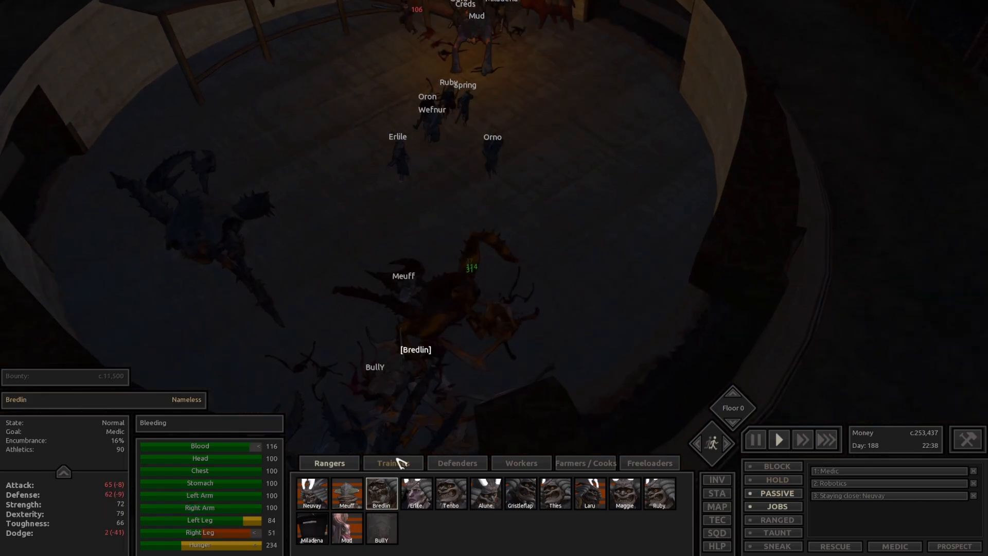
{"action": "left_click", "coordinate": [310, 493]}
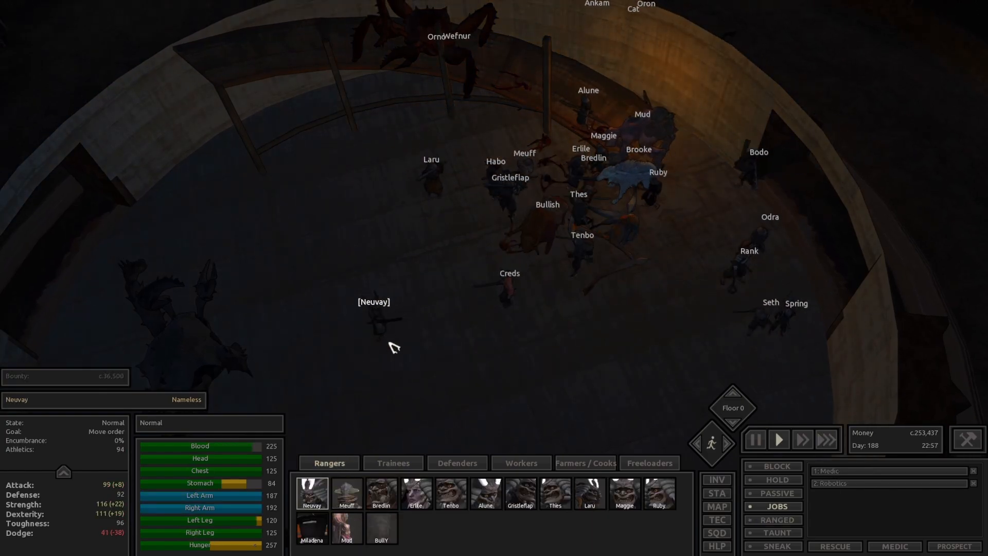
- Select wounded Miladena and move the squad up toward the Bugmaster's floor
{"action": "left_click", "coordinate": [311, 528]}
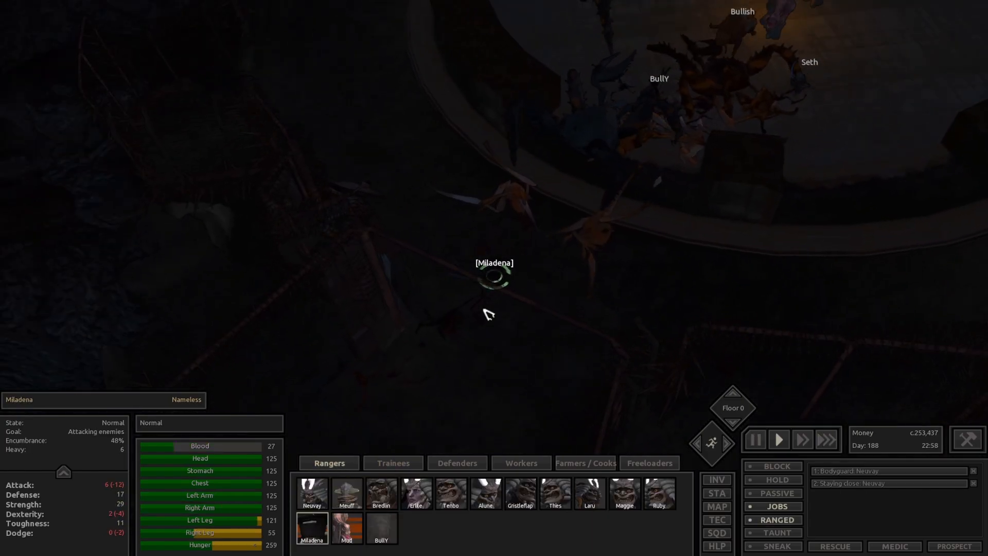
{"action": "left_click", "coordinate": [754, 438]}
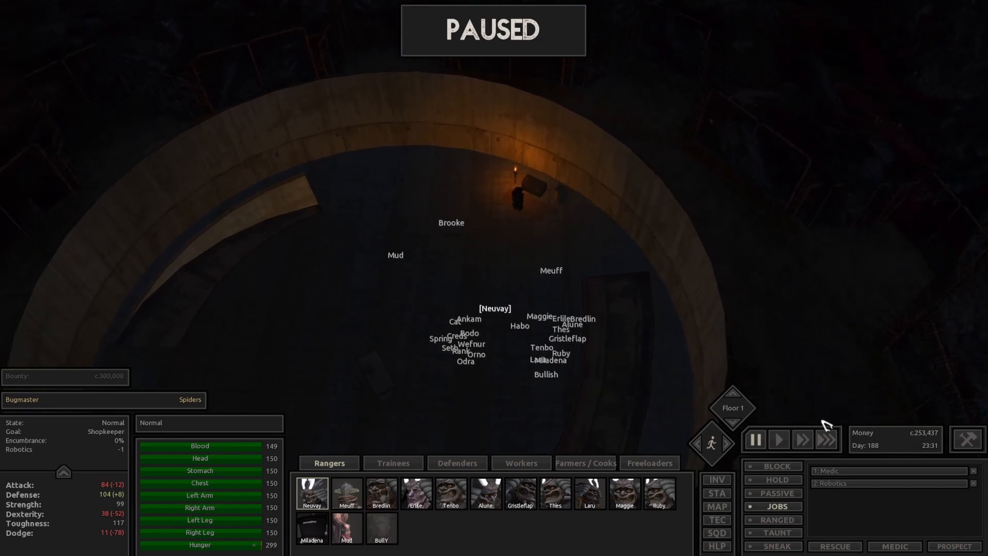
{"action": "mouse_move", "coordinate": [474, 214]}
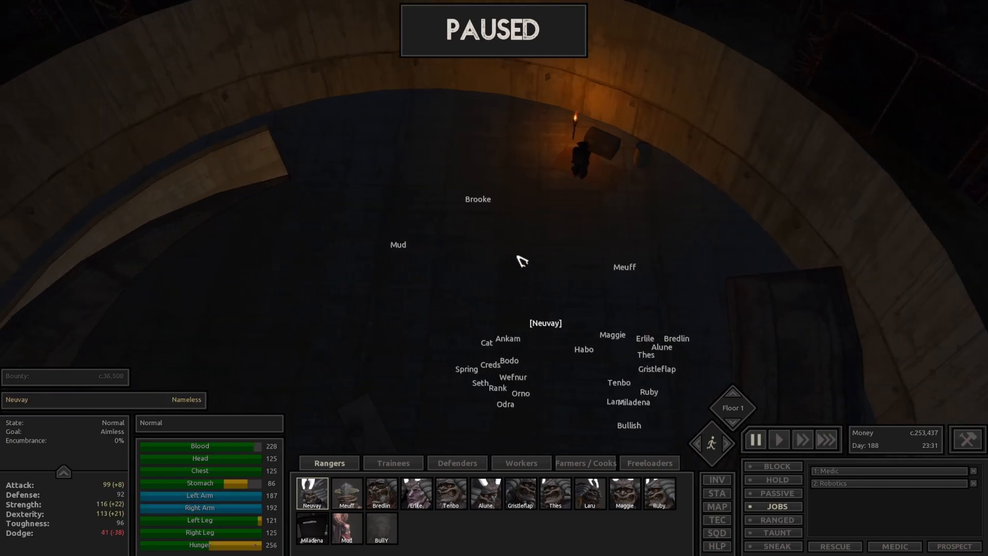
- Order Neuvay's squad to attack the Bugmaster, then pull the wounded Miladena back from the fight
{"action": "left_click", "coordinate": [778, 439]}
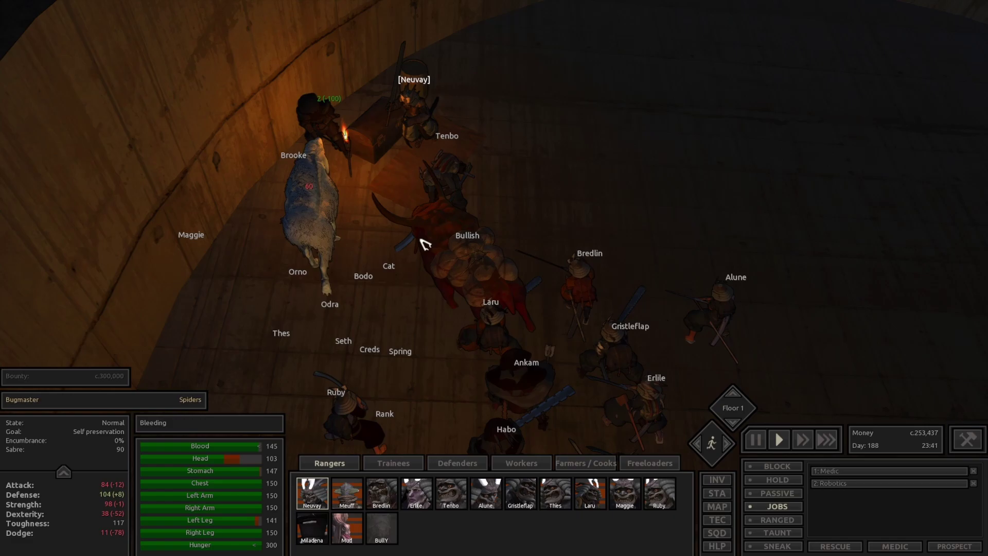
{"action": "left_click", "coordinate": [754, 439]}
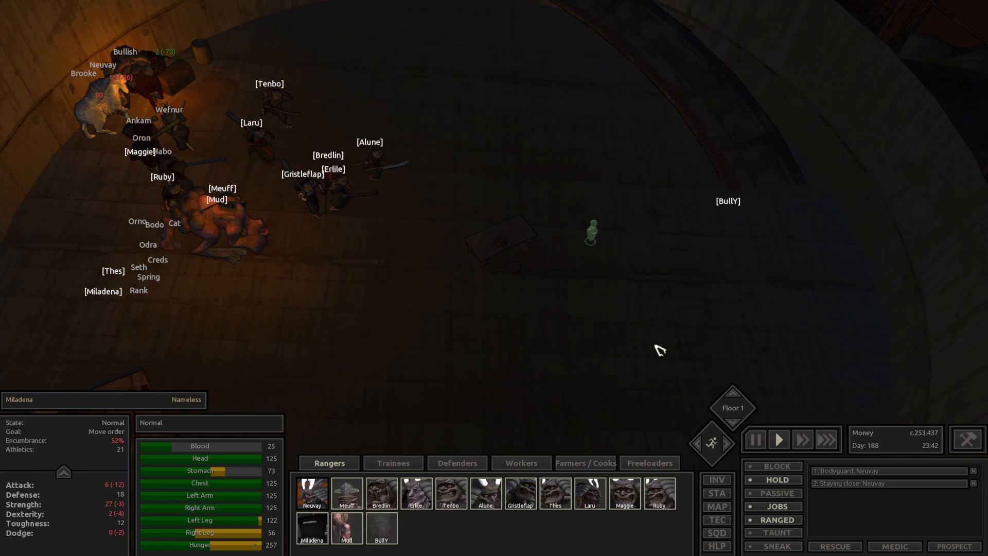
- Switch to the Trainees, send Mud into the fight, inspect the Bugmaster's injuries and regroup near Neuvay
{"action": "left_click", "coordinate": [392, 462]}
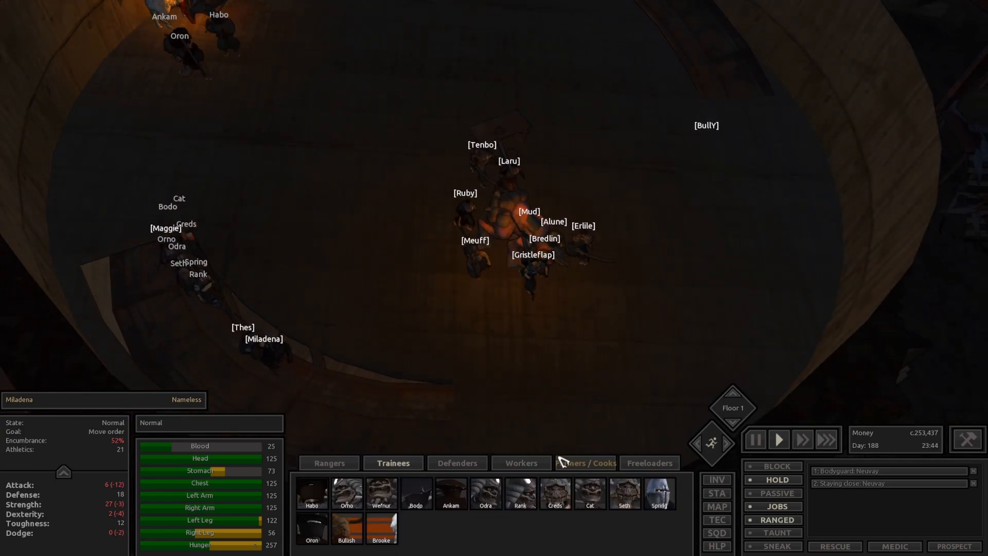
{"action": "left_click", "coordinate": [381, 528]}
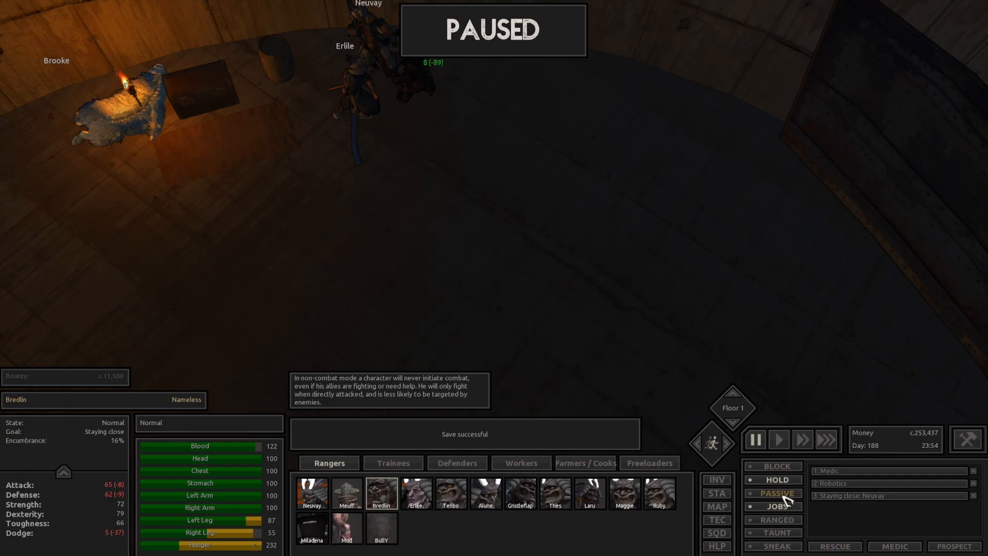
{"action": "left_click", "coordinate": [778, 439]}
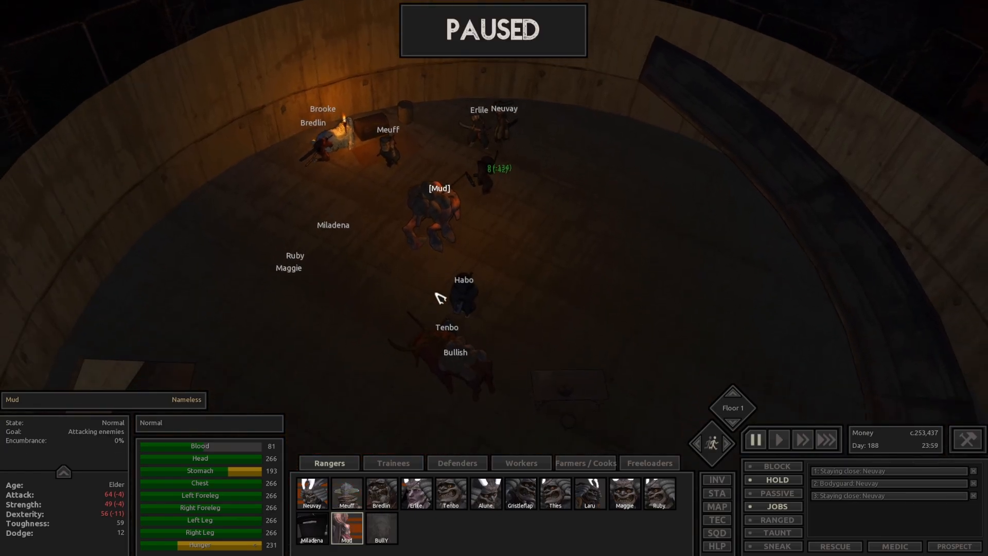
{"action": "left_click", "coordinate": [778, 439]}
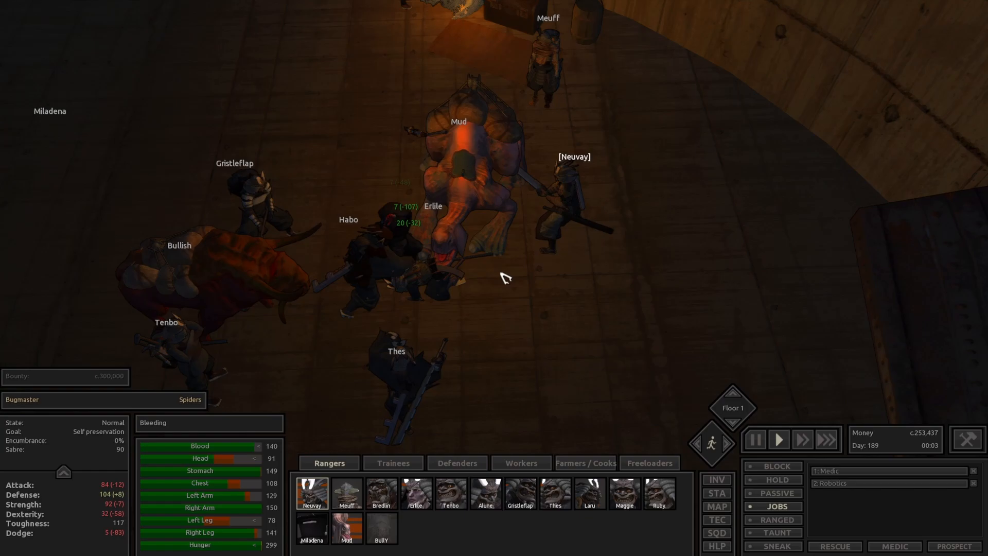
{"action": "left_click", "coordinate": [754, 438]}
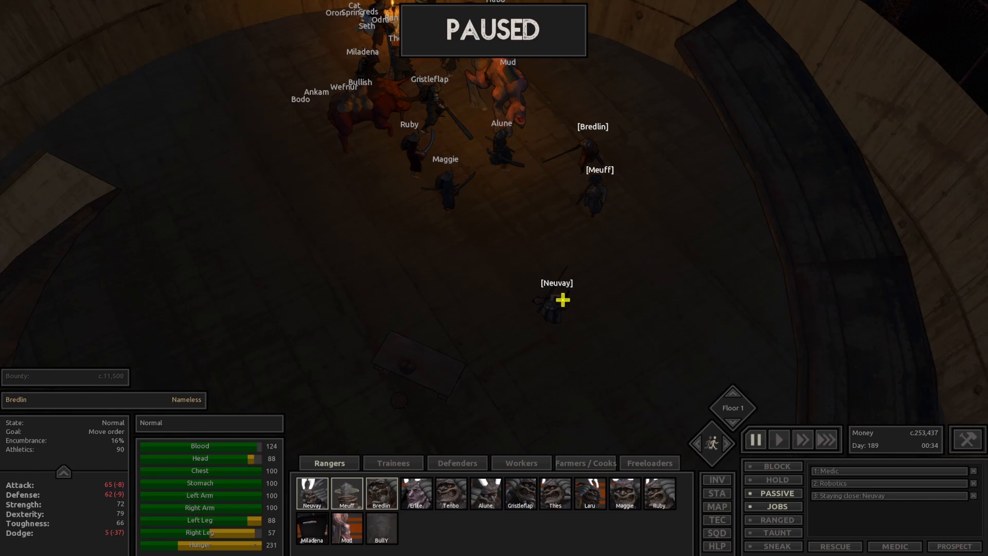
- Move Neuvay to the lower floor and order the Trainees squad to follow through the tower
{"action": "left_click", "coordinate": [312, 493]}
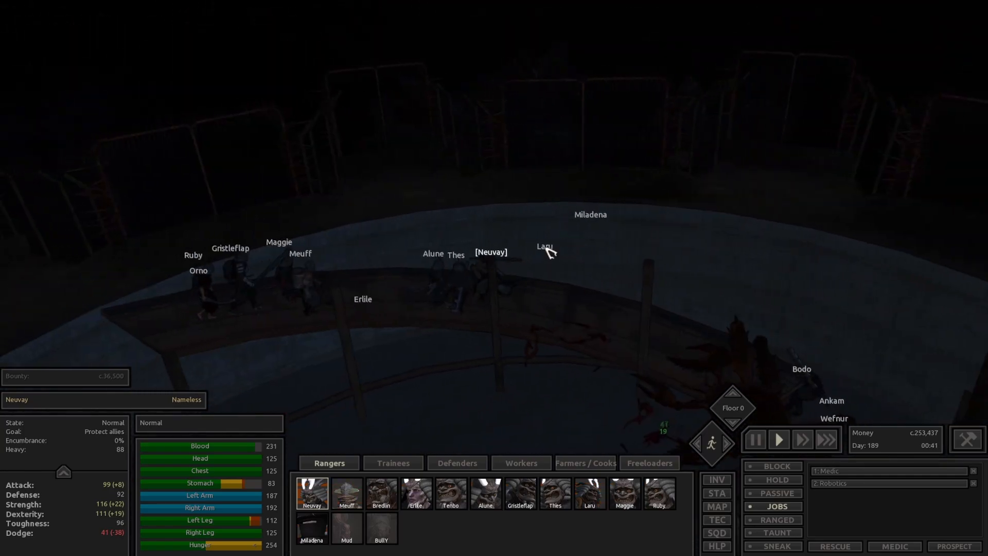
{"action": "left_click", "coordinate": [732, 392]}
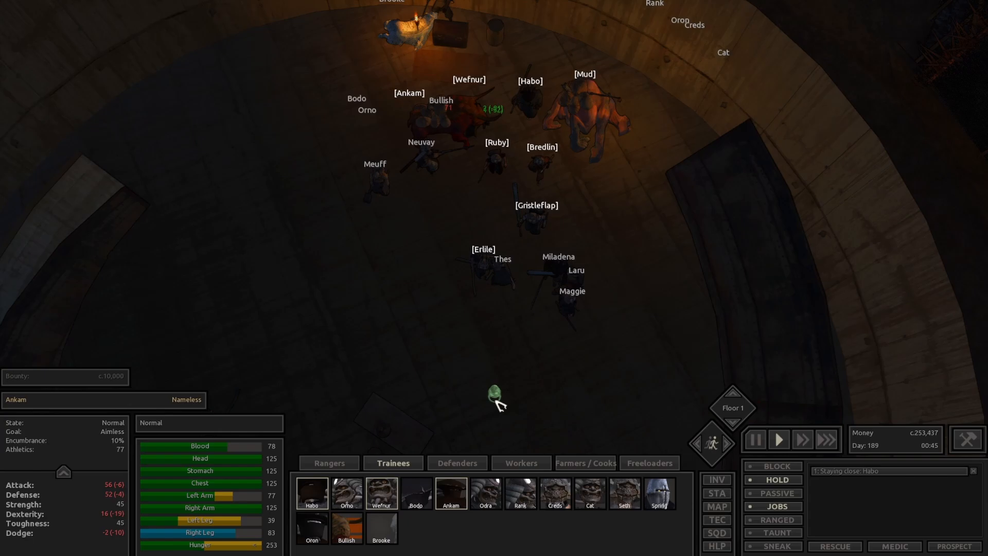
{"action": "left_click", "coordinate": [755, 440]}
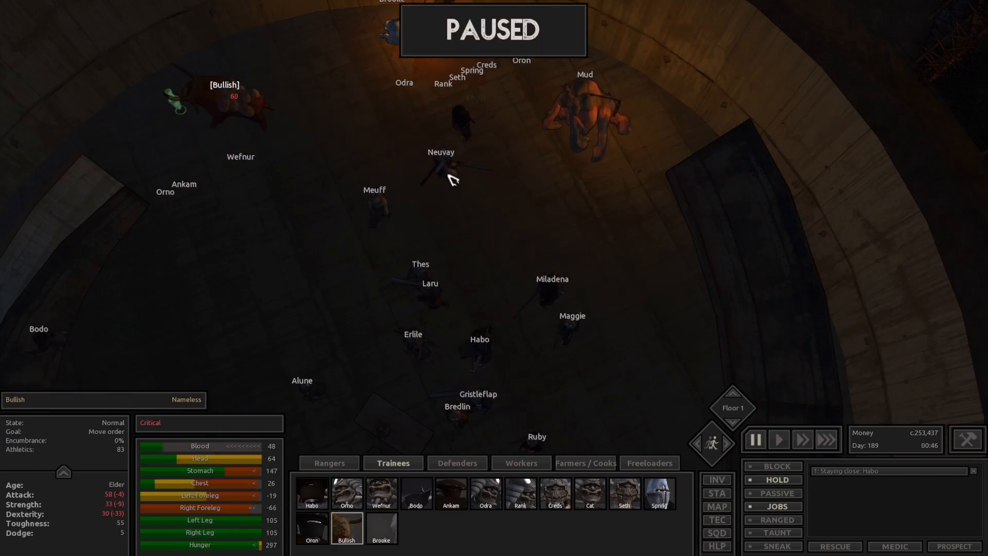
{"action": "left_click", "coordinate": [778, 440]}
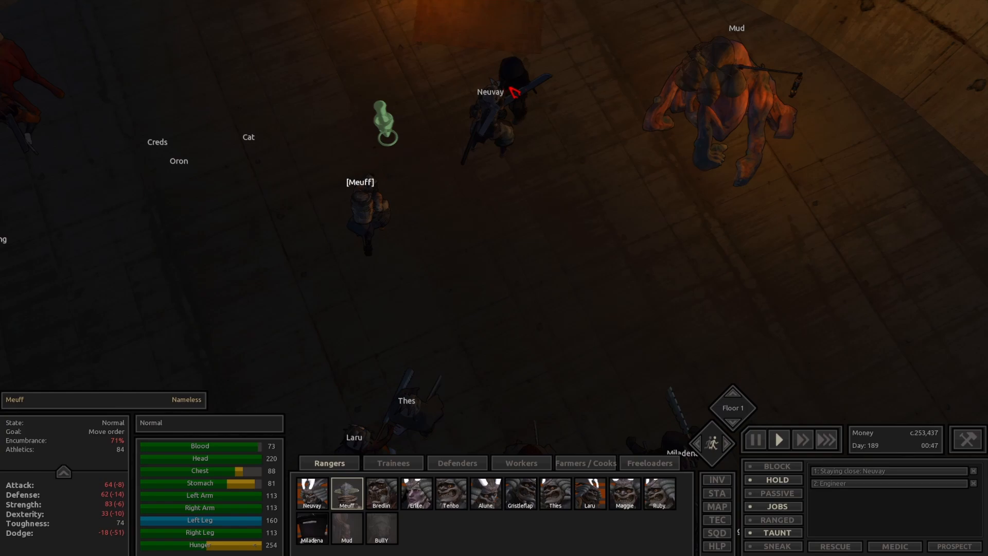
- Bring Neuvay up to the unconscious Bugmaster and have him loot the general storage chest
{"action": "left_click", "coordinate": [311, 493]}
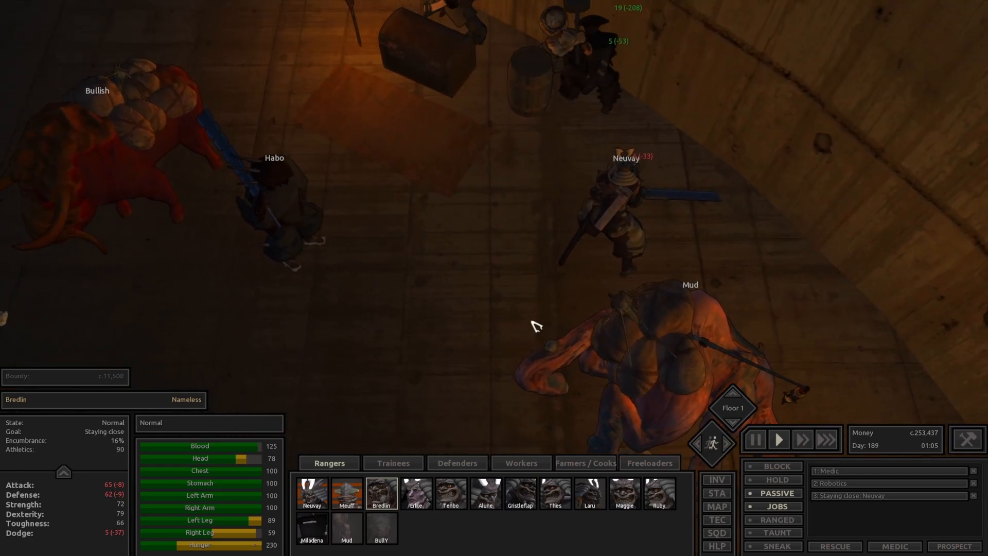
{"action": "left_click", "coordinate": [311, 493]}
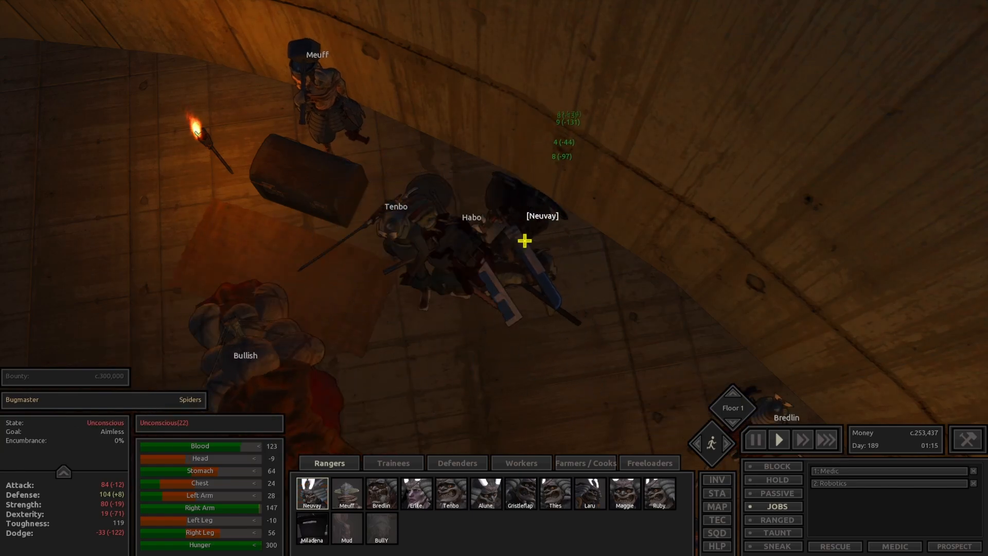
{"action": "left_click", "coordinate": [753, 438]}
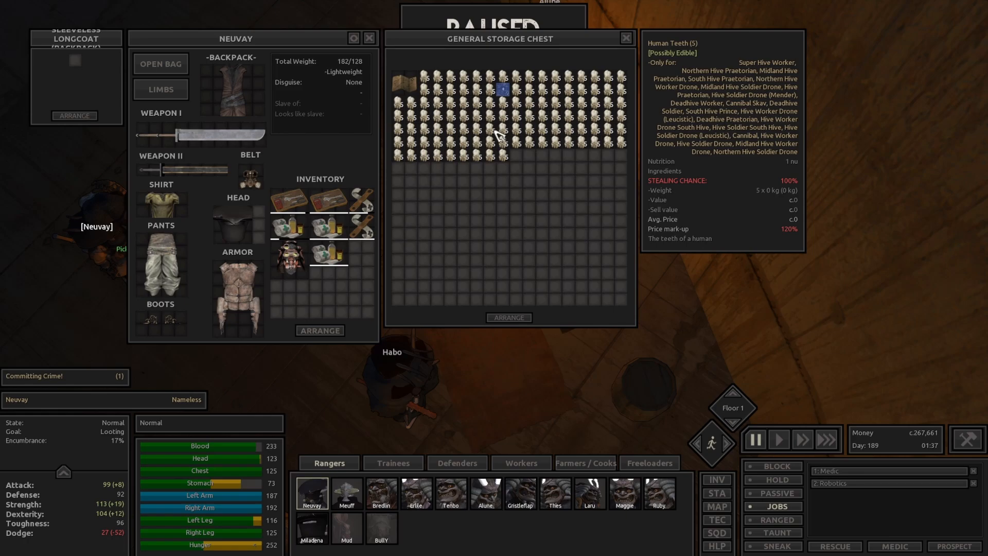
{"action": "mouse_move", "coordinate": [599, 101]}
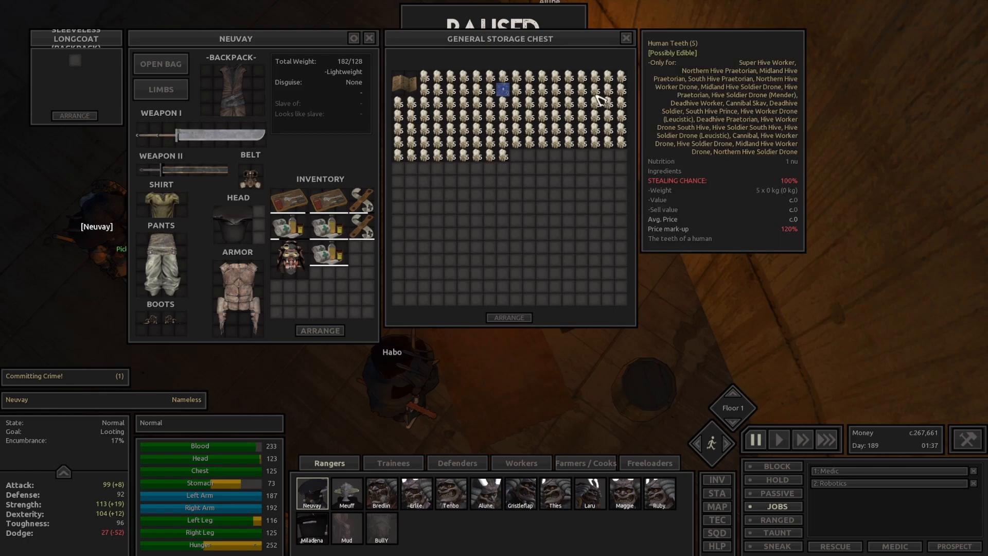
{"action": "mouse_move", "coordinate": [505, 94]}
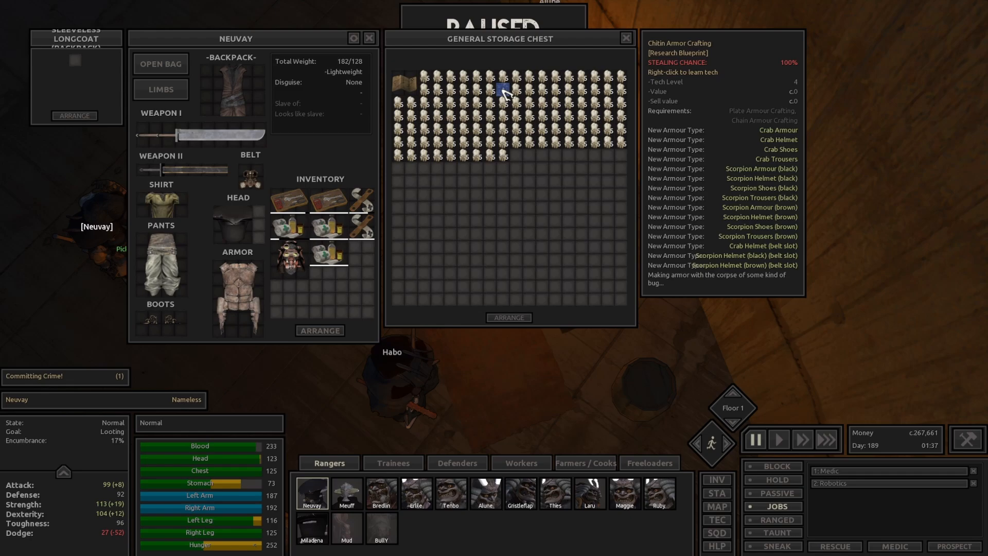
{"action": "mouse_move", "coordinate": [419, 86]}
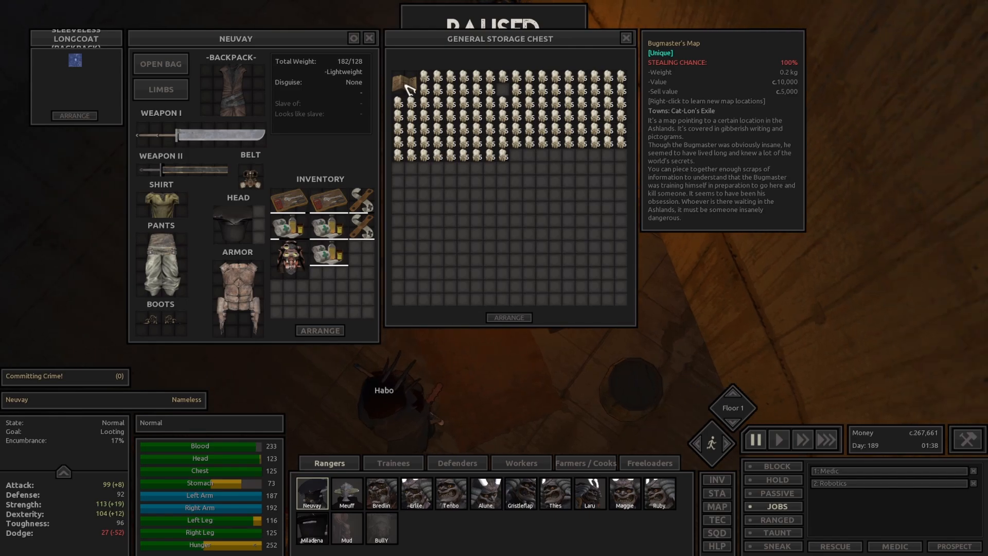
- Move the Bugmaster's Map from the storage chest into Neuvay's inventory
{"action": "left_click", "coordinate": [624, 38]}
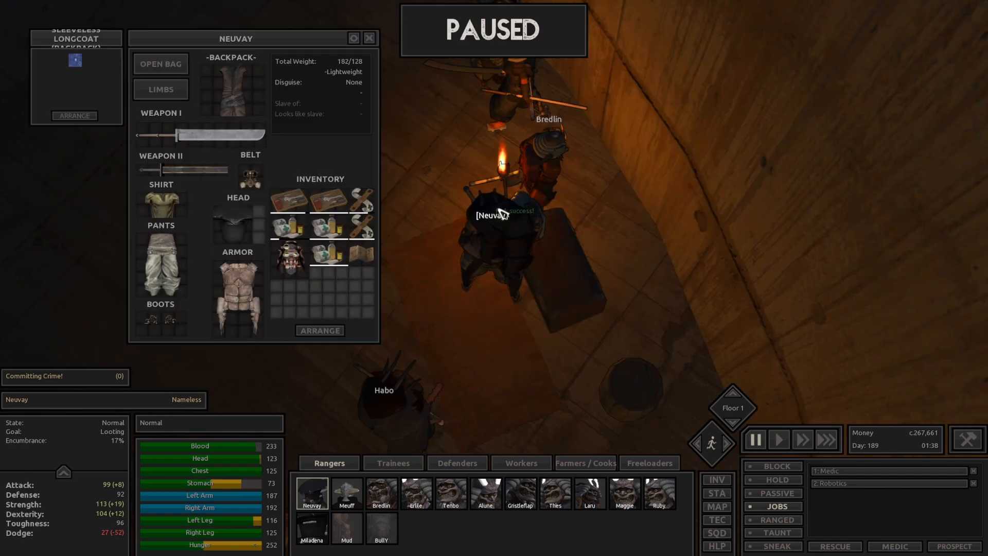
{"action": "mouse_move", "coordinate": [362, 255]}
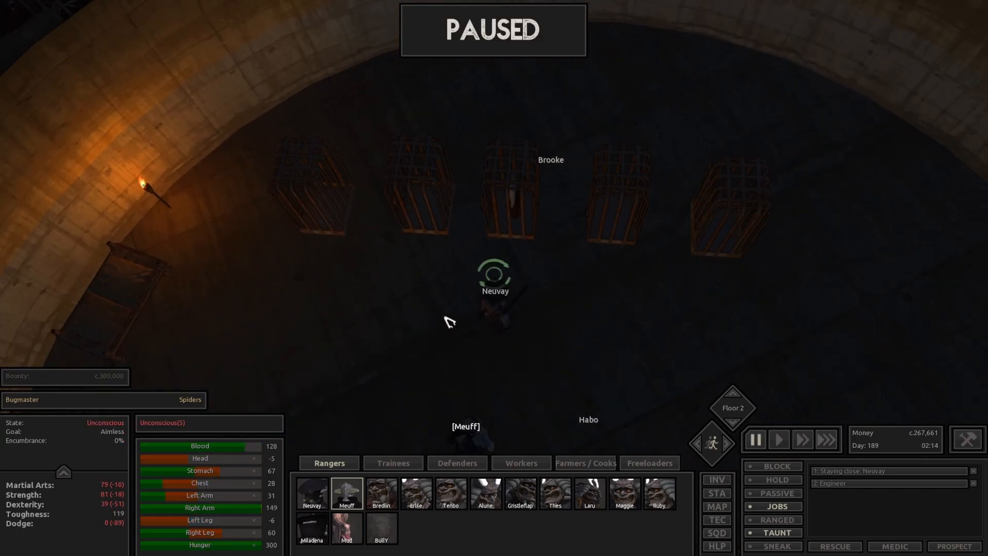
- Send Neuvay up to Floor 2 beside the cages and approach the caged prisoner
{"action": "left_click", "coordinate": [310, 492]}
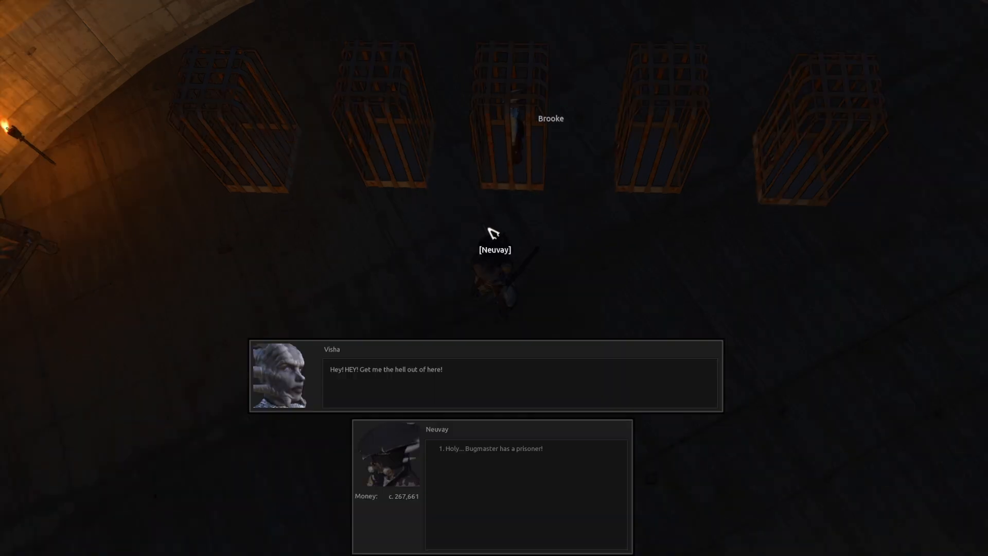
- Promise Visha to open her cage and pick the lock on the Prisoner Cage
{"action": "left_click", "coordinate": [489, 448]}
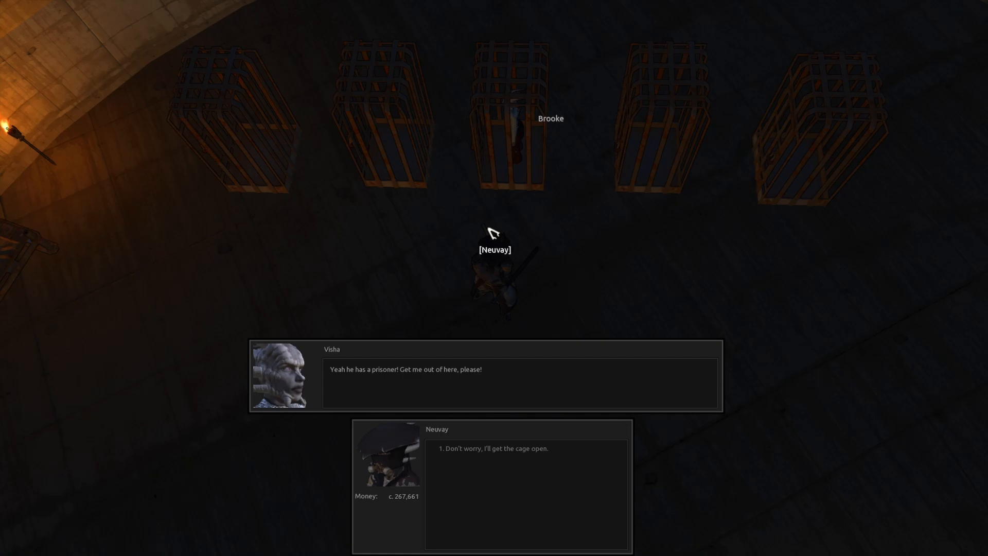
{"action": "mouse_move", "coordinate": [502, 232]}
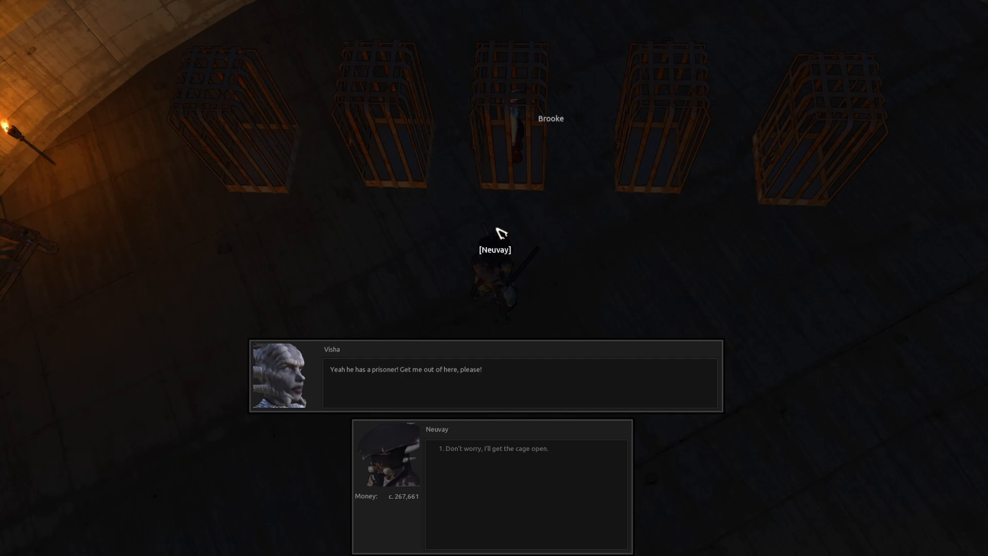
{"action": "left_click", "coordinate": [496, 448]}
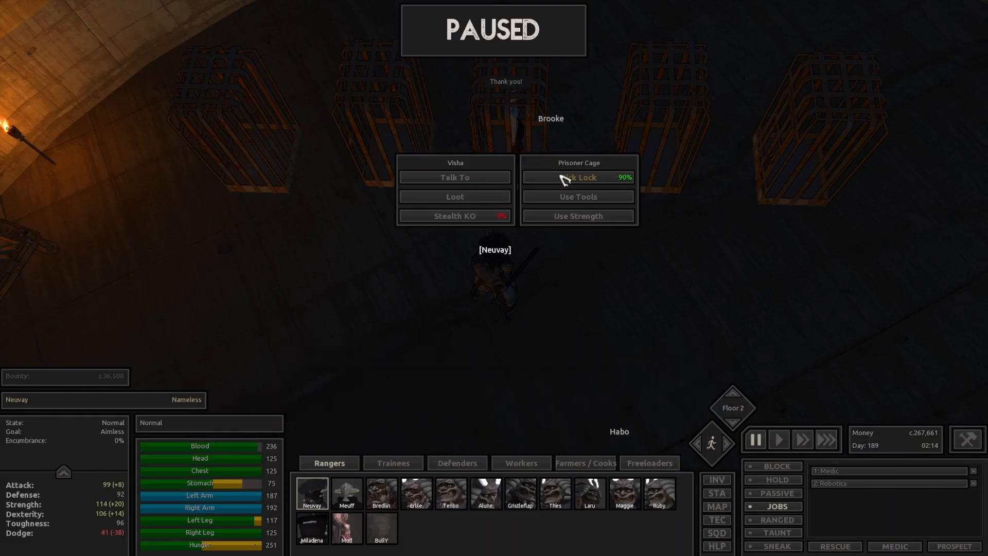
{"action": "left_click", "coordinate": [577, 177]}
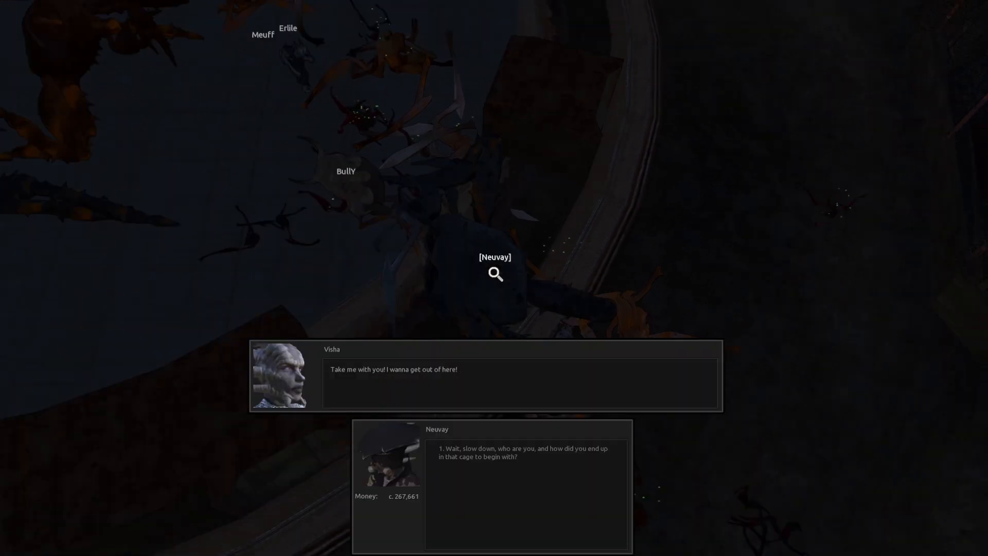
- Ask Visha about herself and her father, then choose 'Hell with it, welcome aboard Visha.'
{"action": "left_click", "coordinate": [523, 453]}
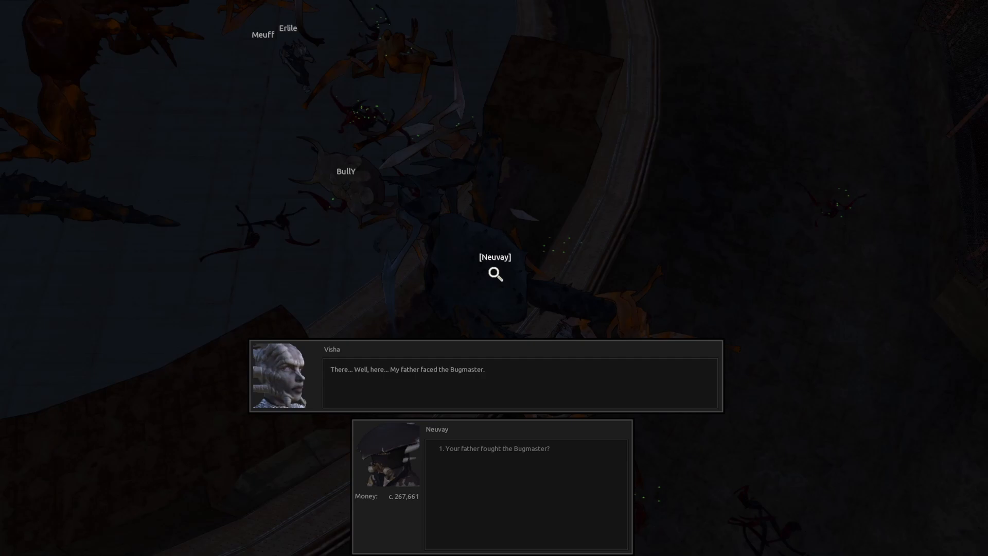
{"action": "left_click", "coordinate": [496, 447]}
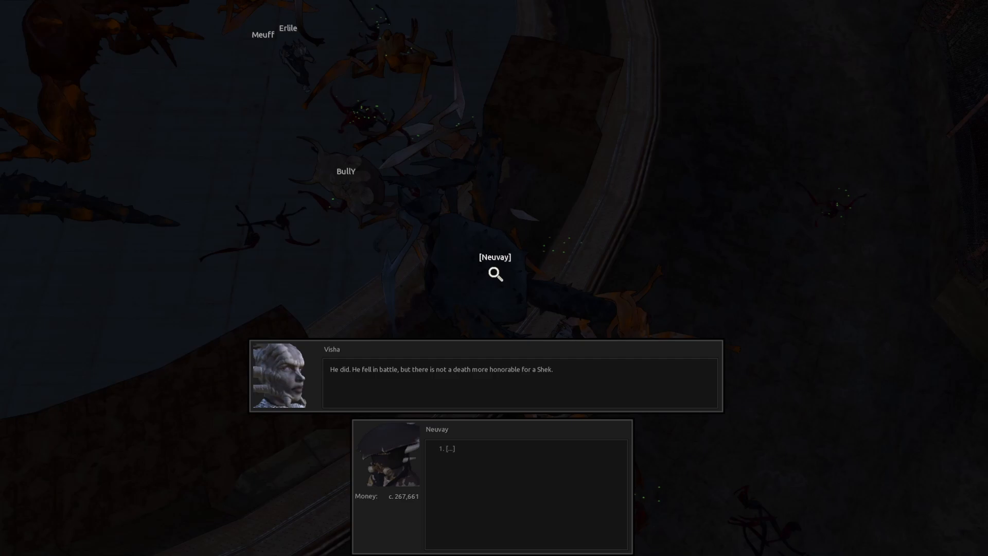
{"action": "left_click", "coordinate": [447, 447]}
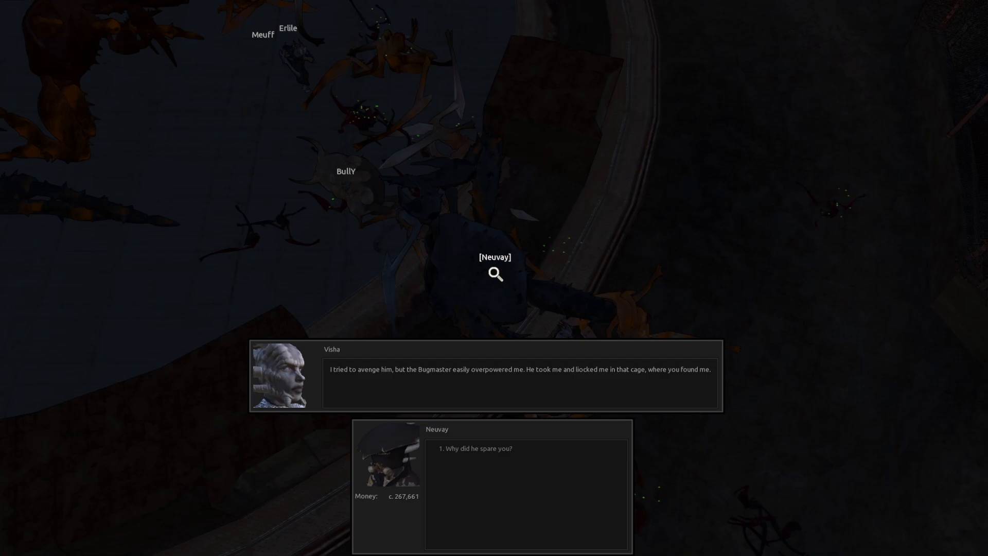
{"action": "left_click", "coordinate": [473, 447]}
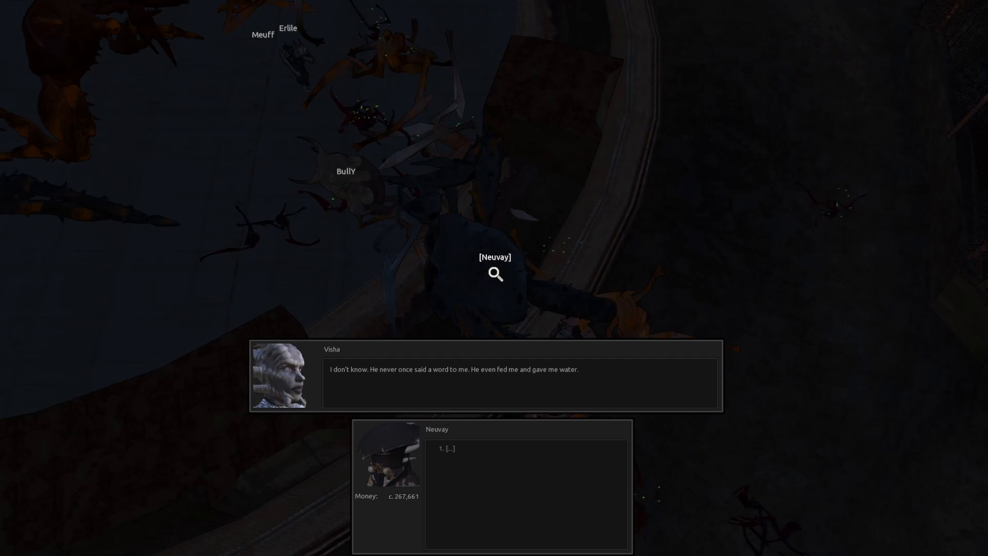
{"action": "left_click", "coordinate": [449, 448]}
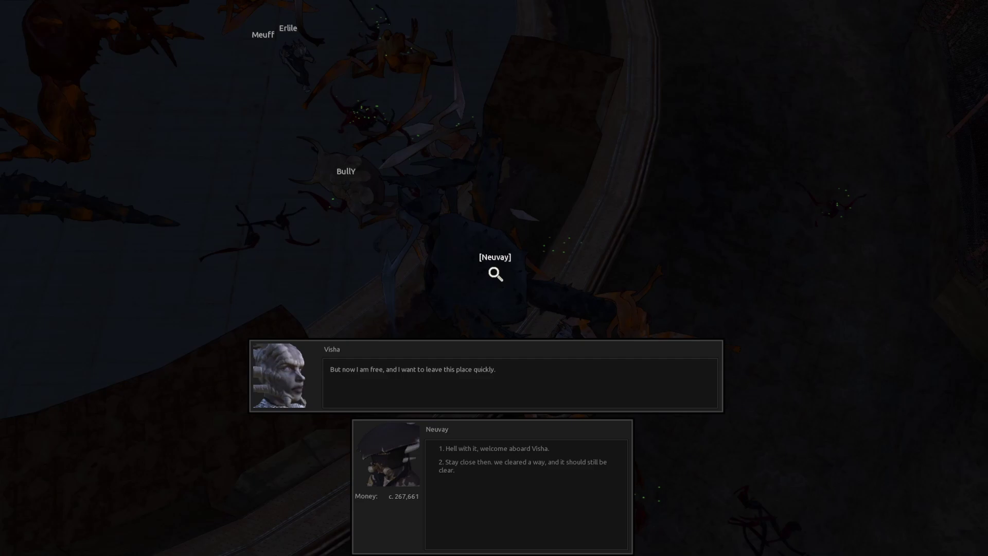
{"action": "left_click", "coordinate": [496, 448]}
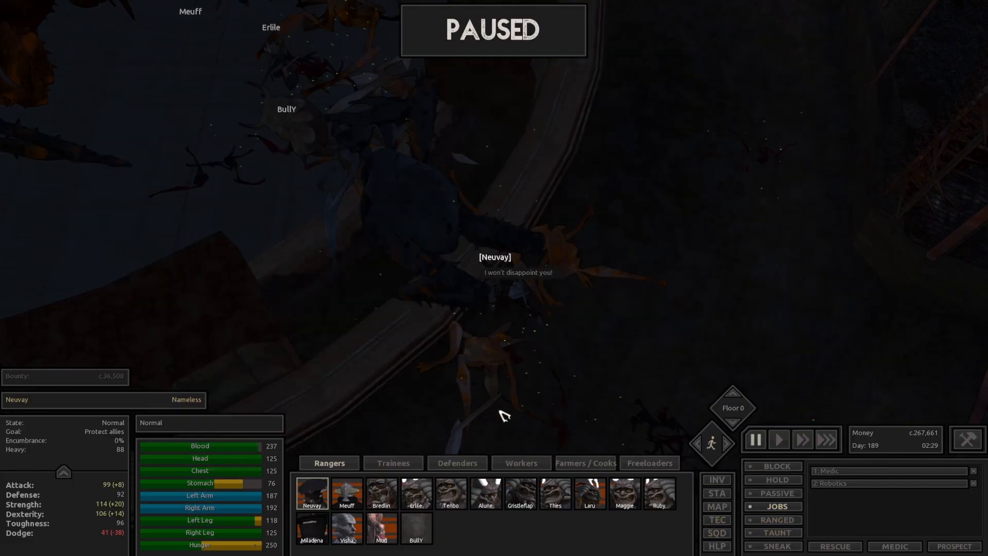
{"action": "left_click", "coordinate": [345, 528]}
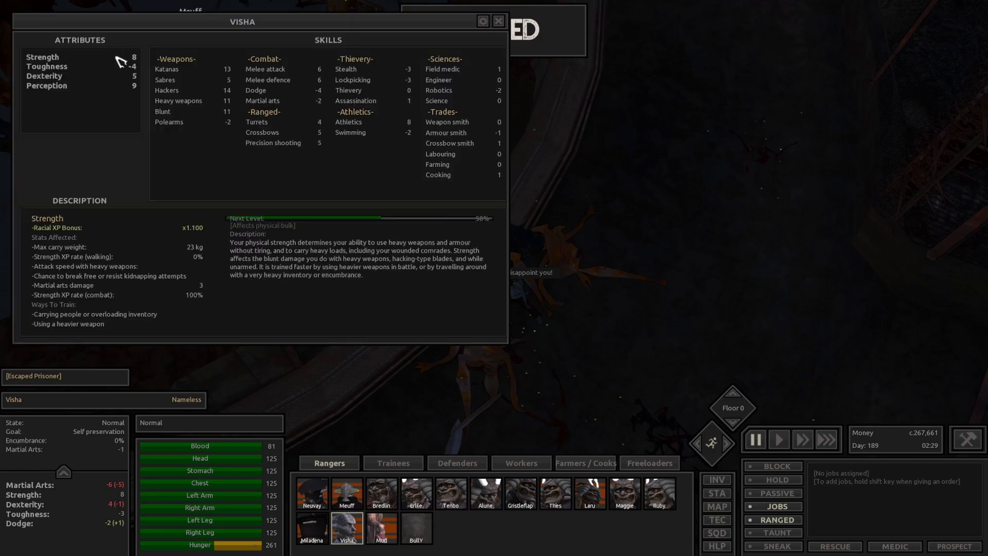
{"action": "left_click", "coordinate": [498, 21]}
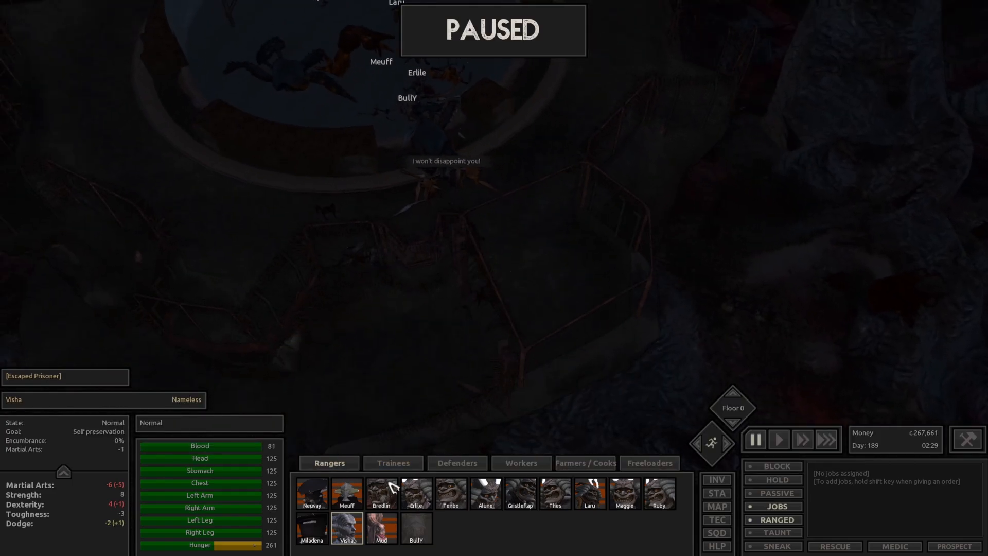
- Have Visha stay close to Neuvay and lead the squad out of the tower toward the gate, fast-forwarding time
{"action": "right_click", "coordinate": [311, 493]}
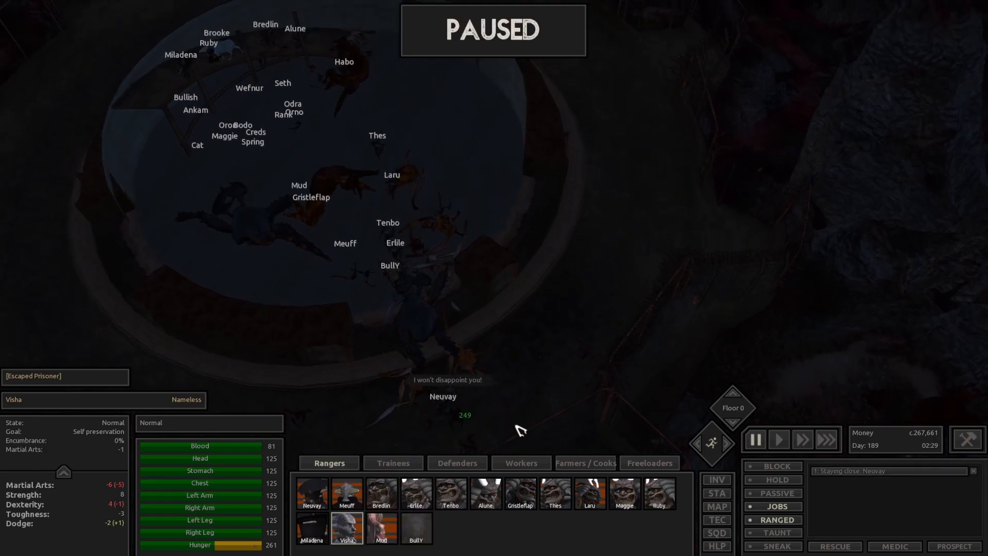
{"action": "left_click", "coordinate": [311, 493]}
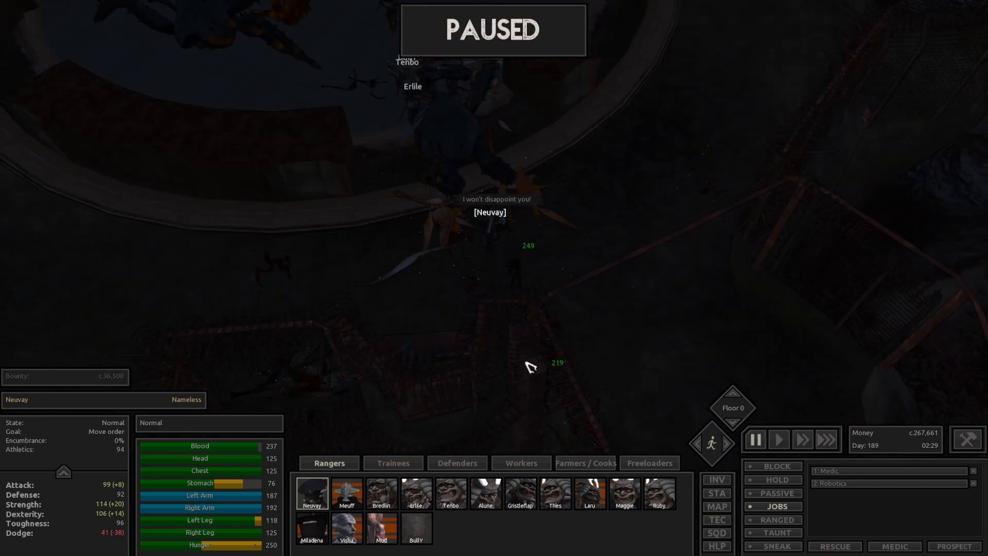
{"action": "left_click", "coordinate": [778, 440]}
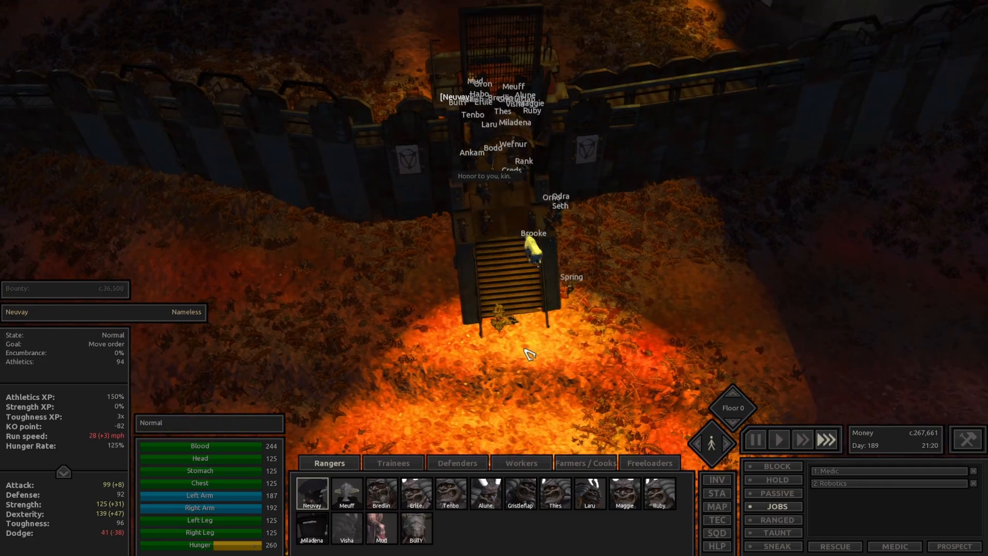
{"action": "left_click", "coordinate": [716, 507]}
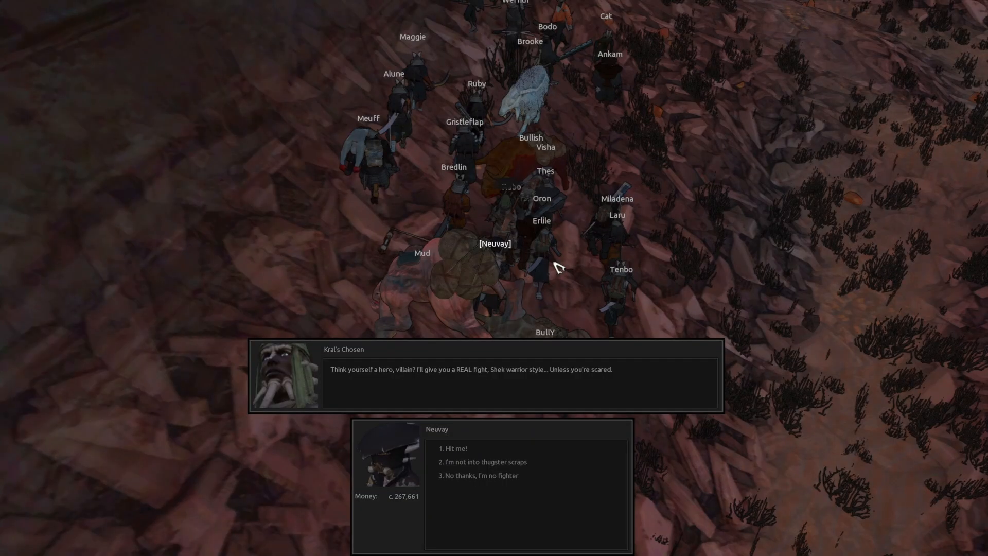
{"action": "mouse_move", "coordinate": [599, 267]}
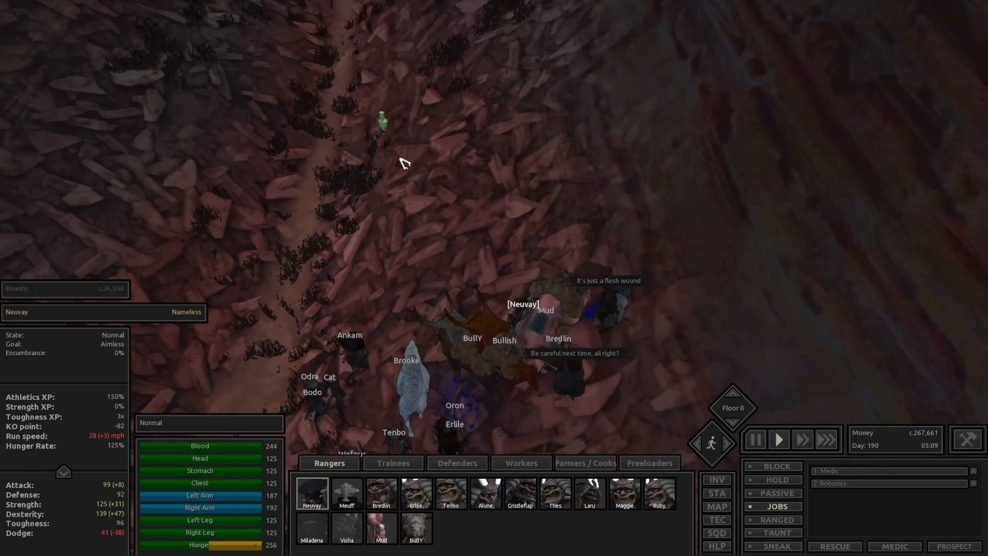
- Check the world map briefly before travelling into the Shek town
{"action": "left_click", "coordinate": [716, 507]}
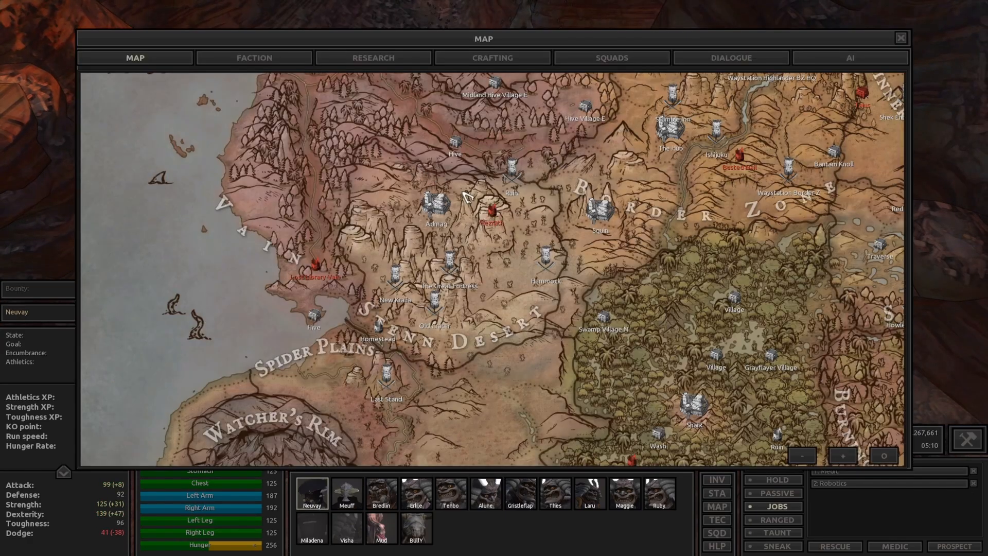
{"action": "left_click", "coordinate": [900, 38]}
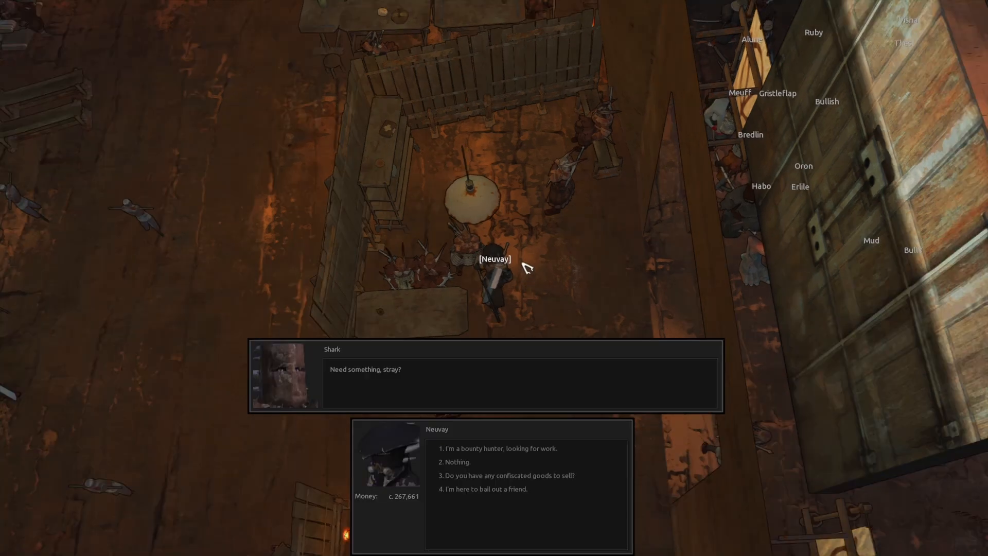
- As Meuff, hand over the Bugmaster's body as a bounty and continue past the guard's reaction
{"action": "left_click", "coordinate": [500, 448]}
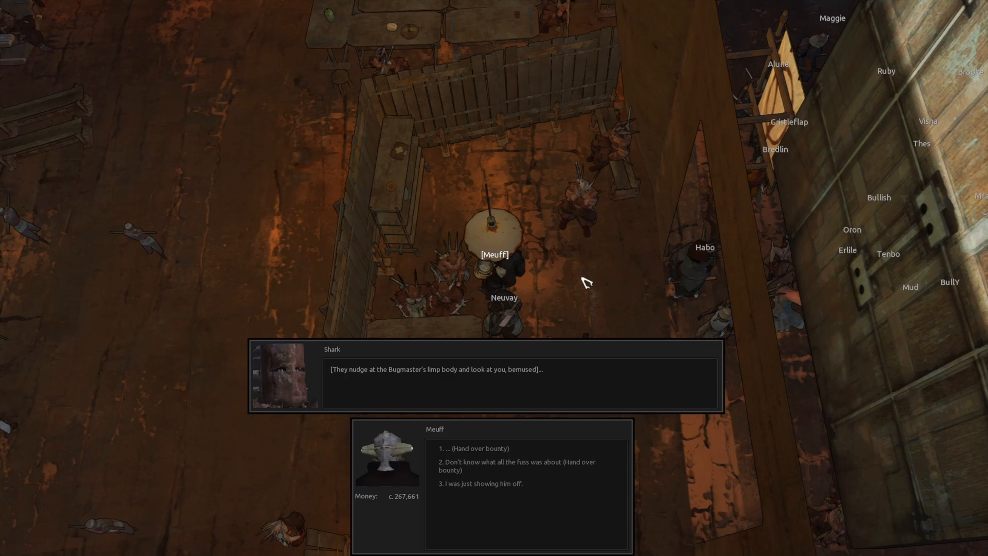
{"action": "left_click", "coordinate": [475, 448]}
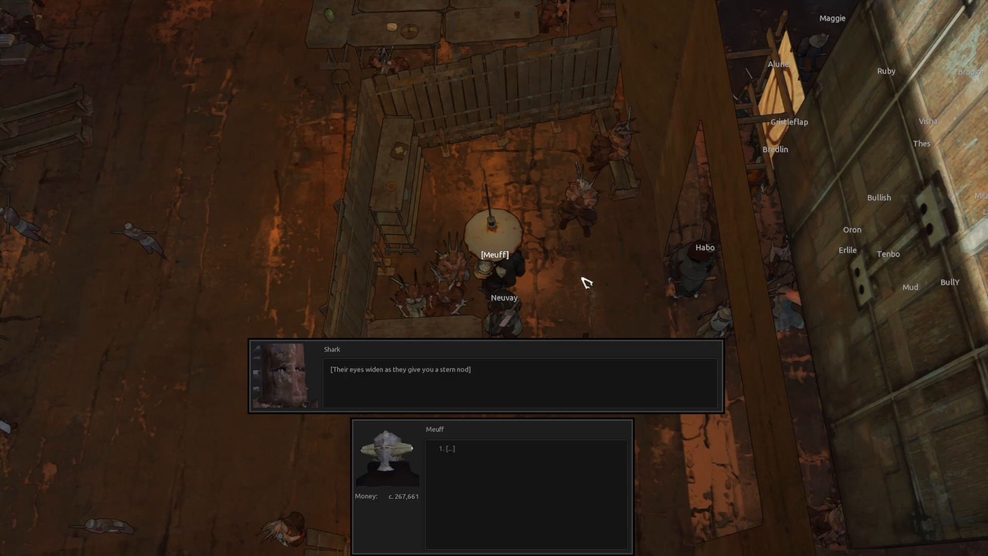
{"action": "left_click", "coordinate": [448, 447]}
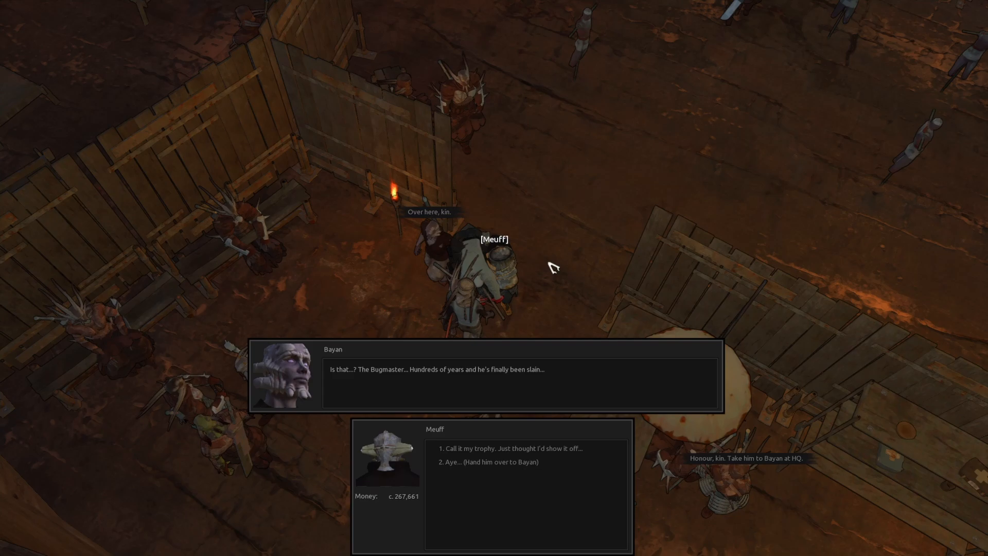
- Hand the Bugmaster over to Bayan, raising funds to about 567,661 and allying the Shek Kingdom
{"action": "left_click", "coordinate": [491, 461]}
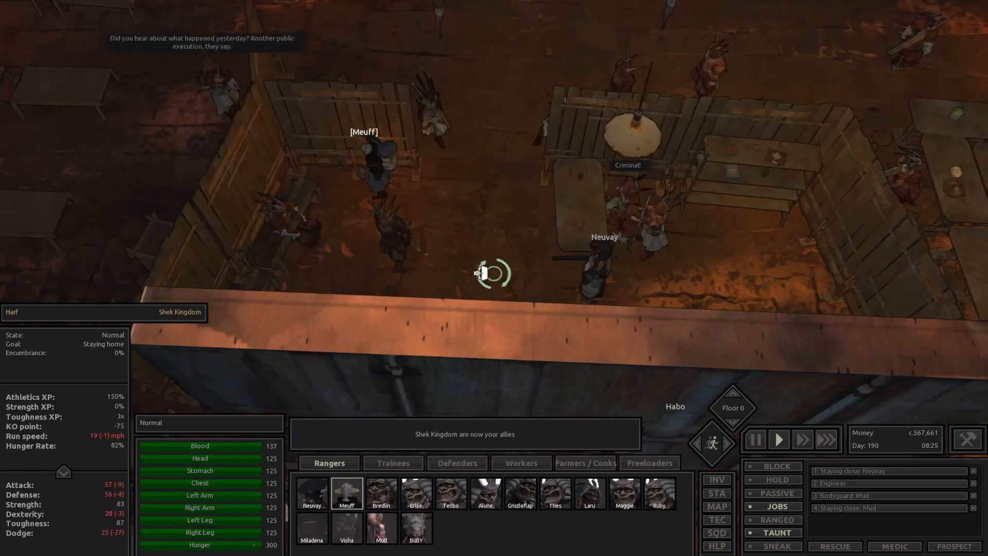
{"action": "left_click", "coordinate": [310, 493]}
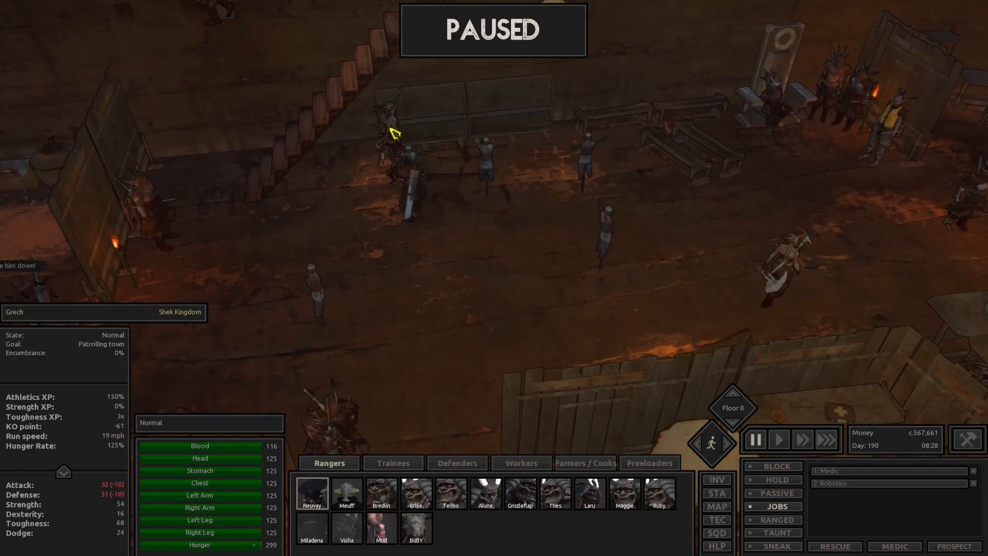
- Resume inside the headquarters and have Neuvay greeted by Bayan as the Bugmaster slayer
{"action": "left_click", "coordinate": [778, 439]}
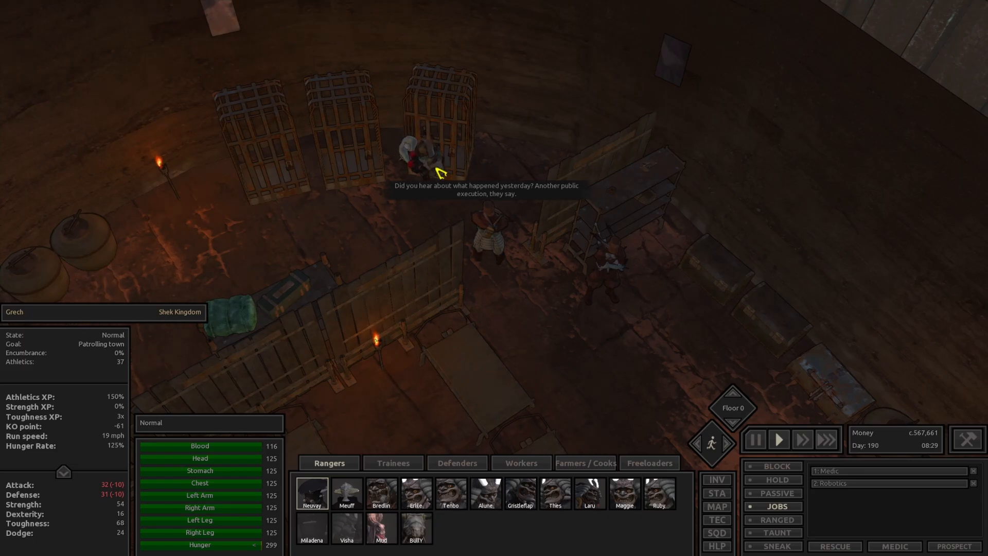
{"action": "left_click", "coordinate": [753, 439]}
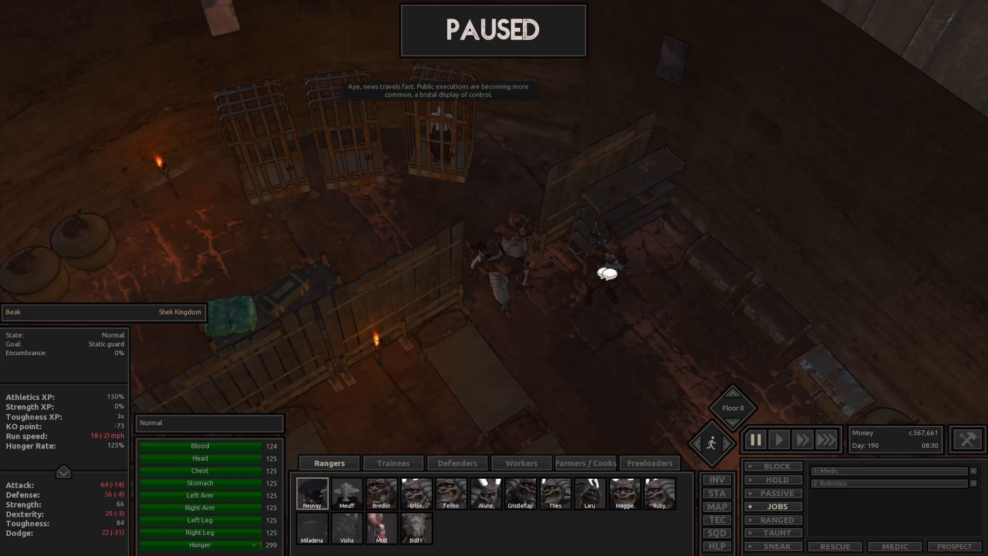
{"action": "left_click", "coordinate": [778, 439]}
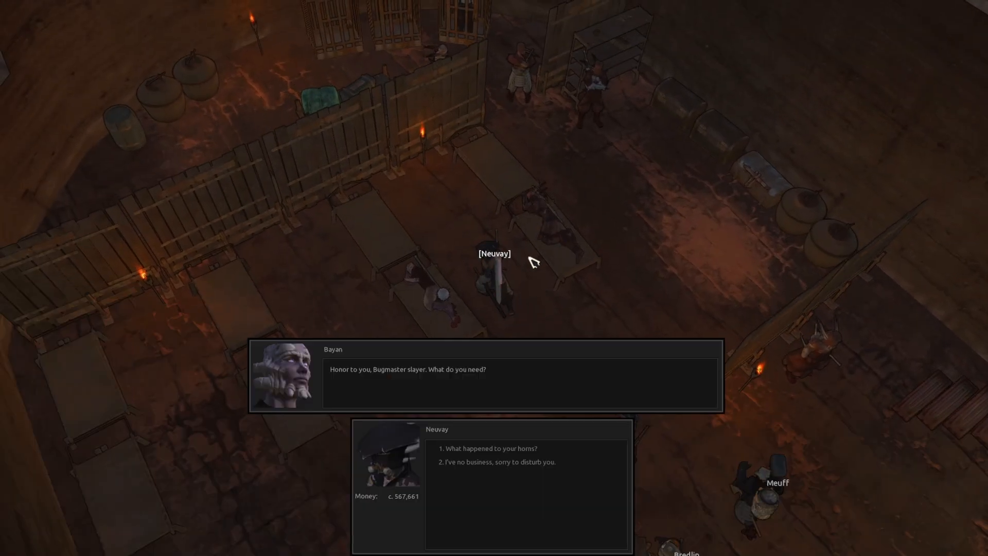
- Hear Bayan explain losing his horns and serving the Stone Golem
{"action": "left_click", "coordinate": [491, 448]}
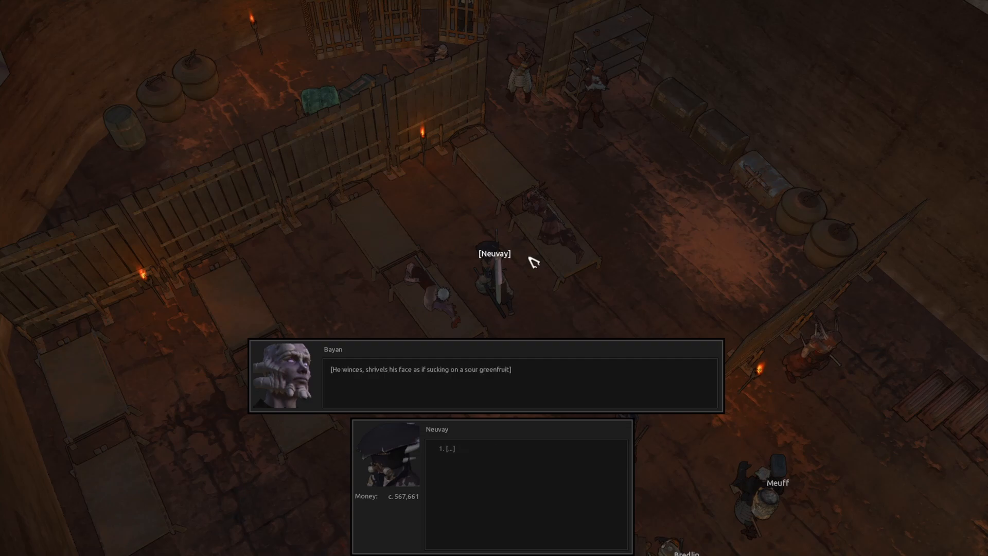
{"action": "left_click", "coordinate": [448, 449]}
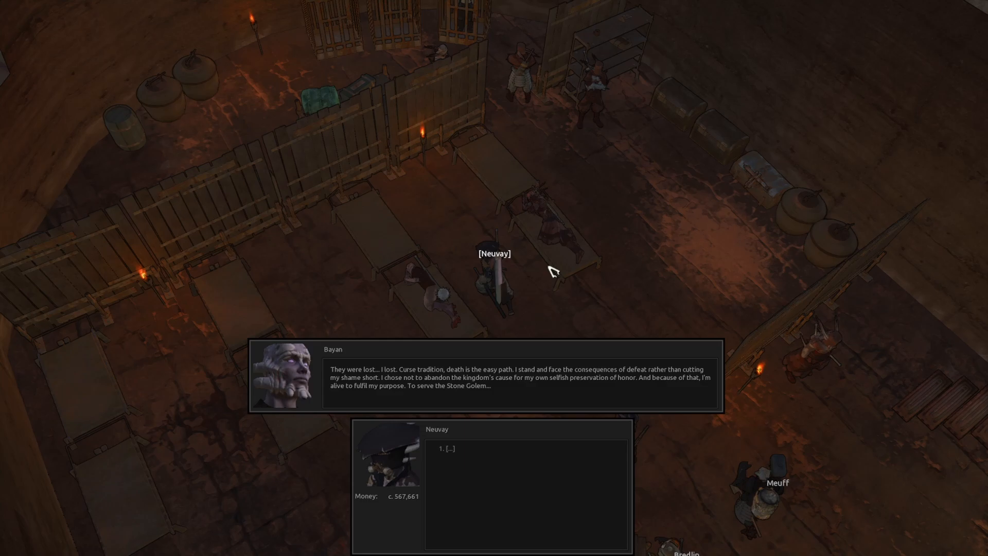
{"action": "left_click", "coordinate": [448, 448]}
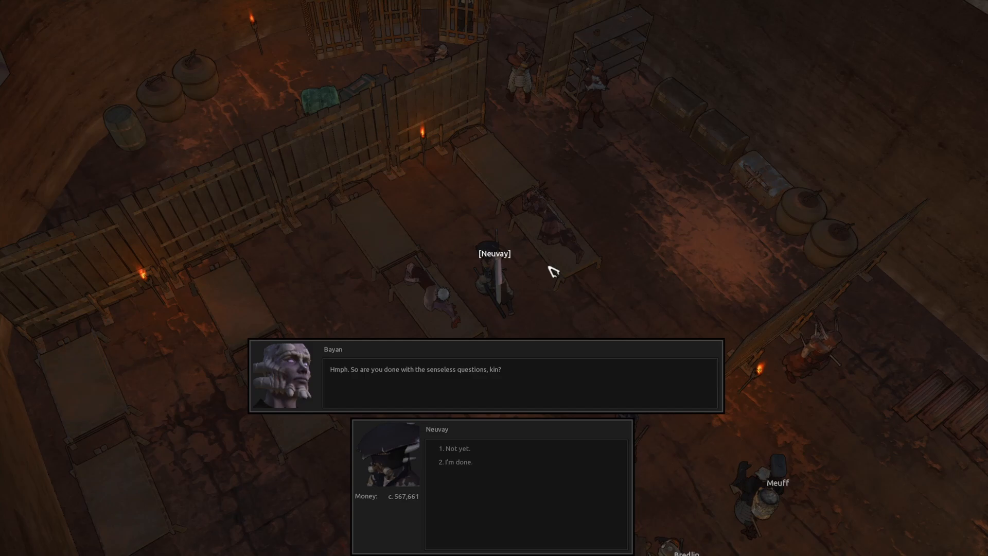
- Answer 'Not yet' and leave Bayan with no further business
{"action": "left_click", "coordinate": [456, 448]}
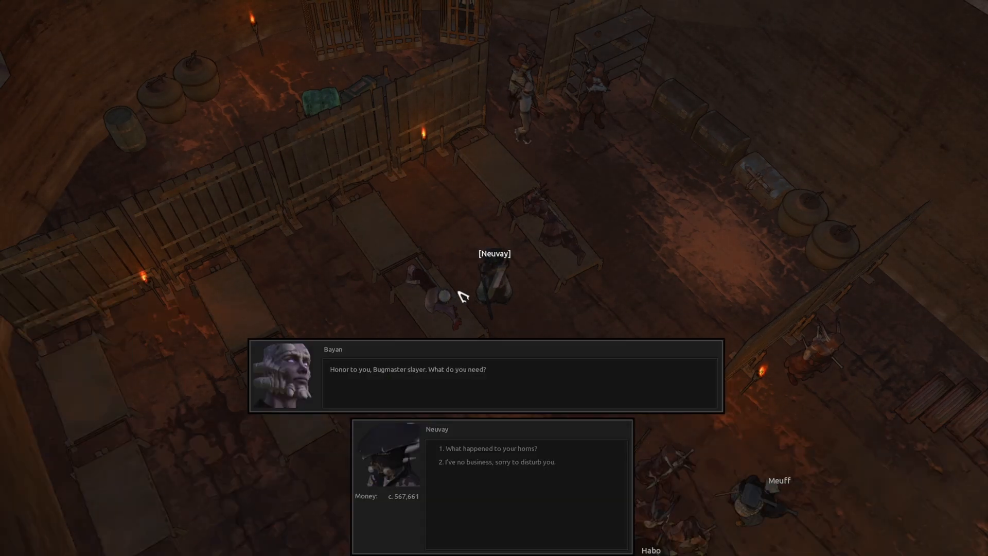
{"action": "left_click", "coordinate": [501, 461]}
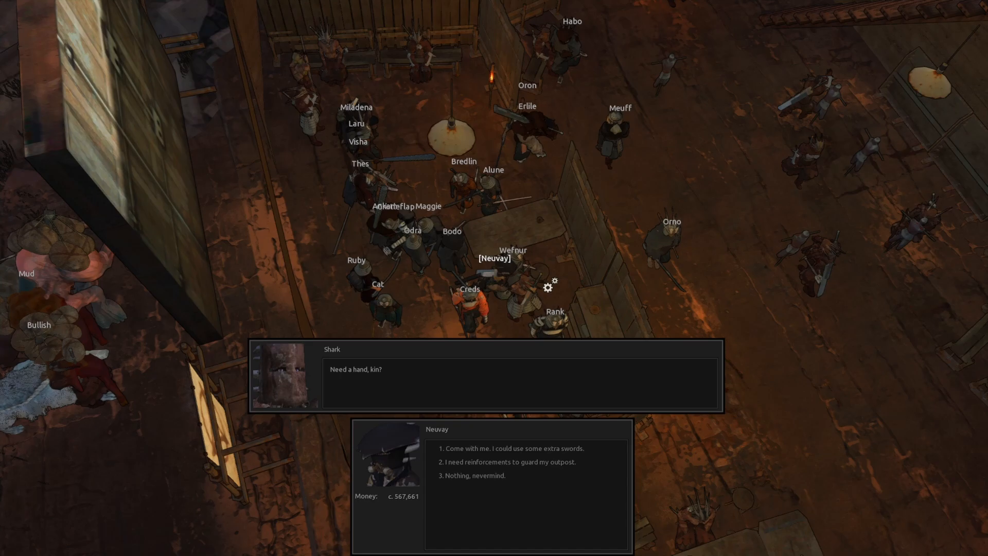
- Ask Shark to join as extra swords and send Neuvay toward the patrols outside town
{"action": "left_click", "coordinate": [514, 447]}
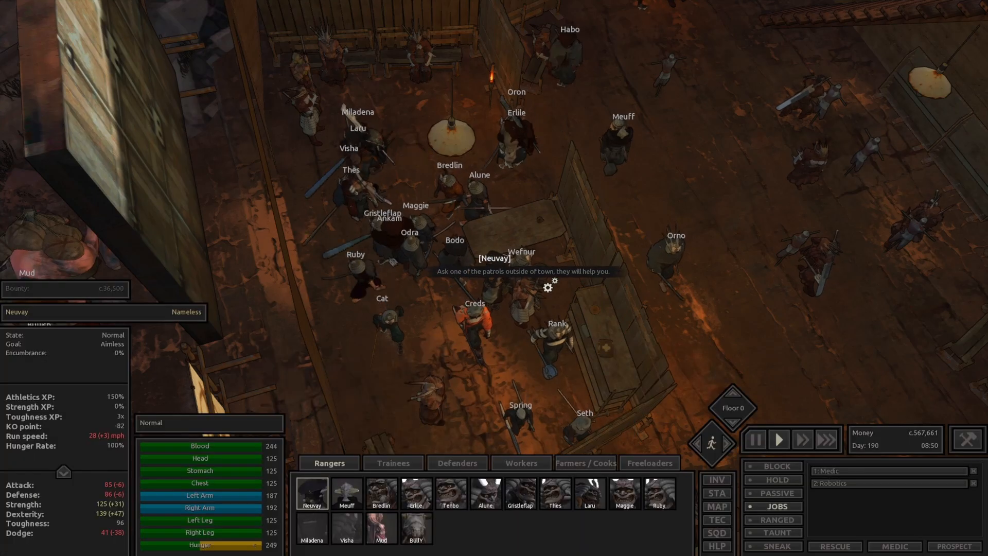
{"action": "left_click", "coordinate": [754, 438]}
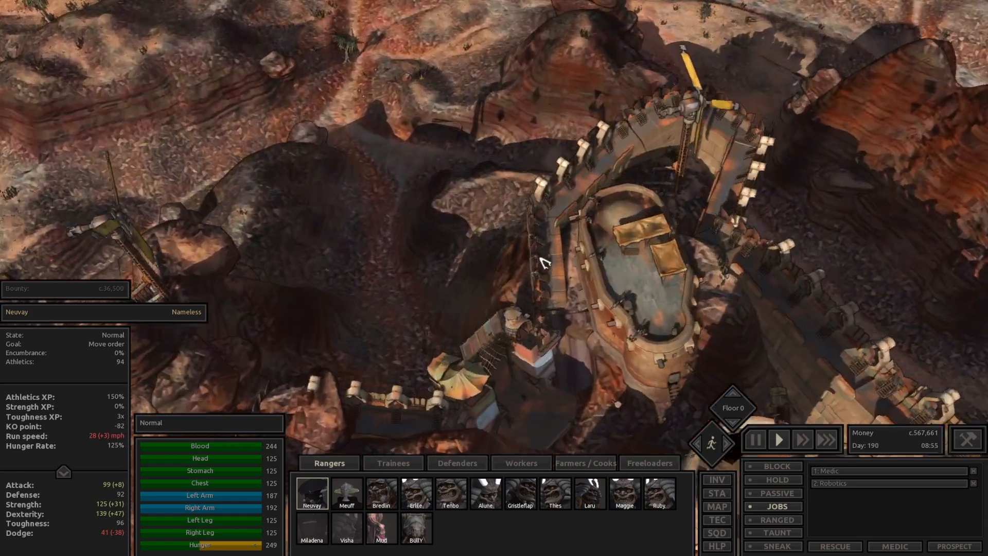
- Survey the world map for nearby settlements like Hummock, then return to the gathered squad
{"action": "left_click", "coordinate": [716, 507]}
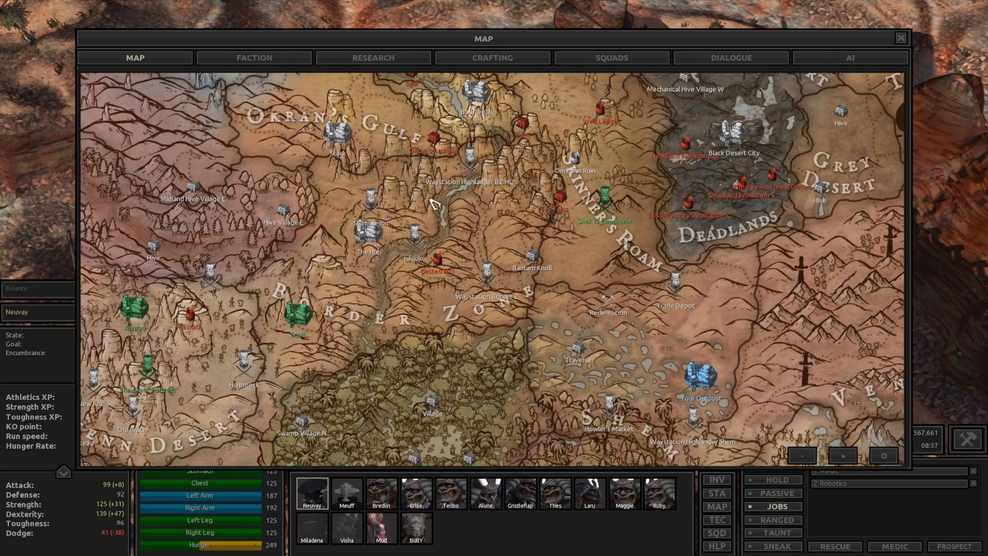
{"action": "scroll", "scroll_direction": "down", "scroll_amount": 3}
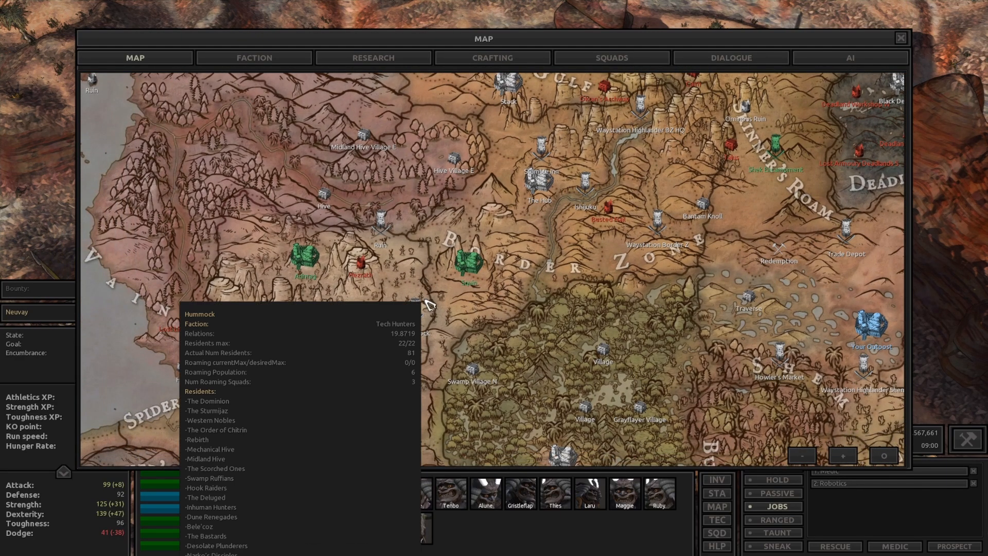
{"action": "left_click", "coordinate": [899, 38]}
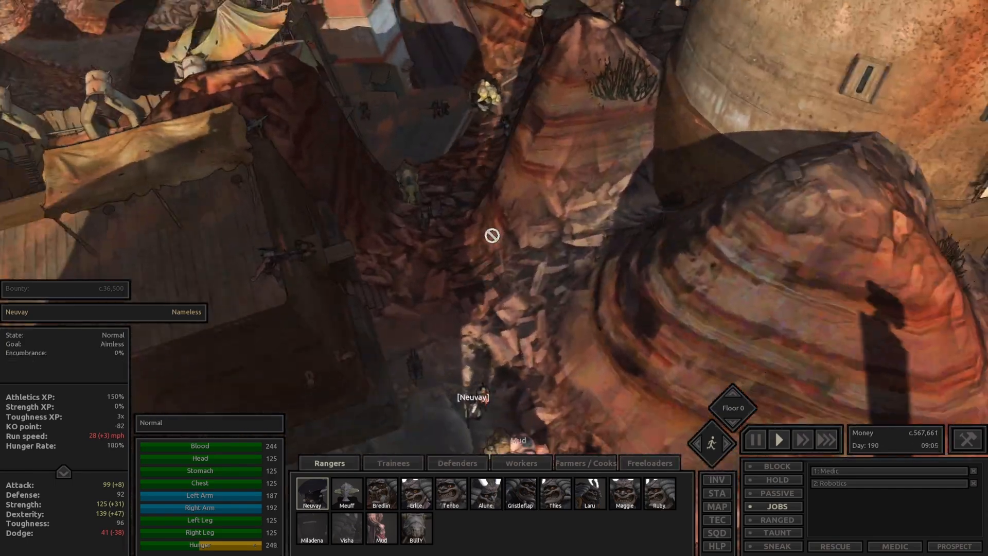
{"action": "left_click", "coordinate": [716, 506]}
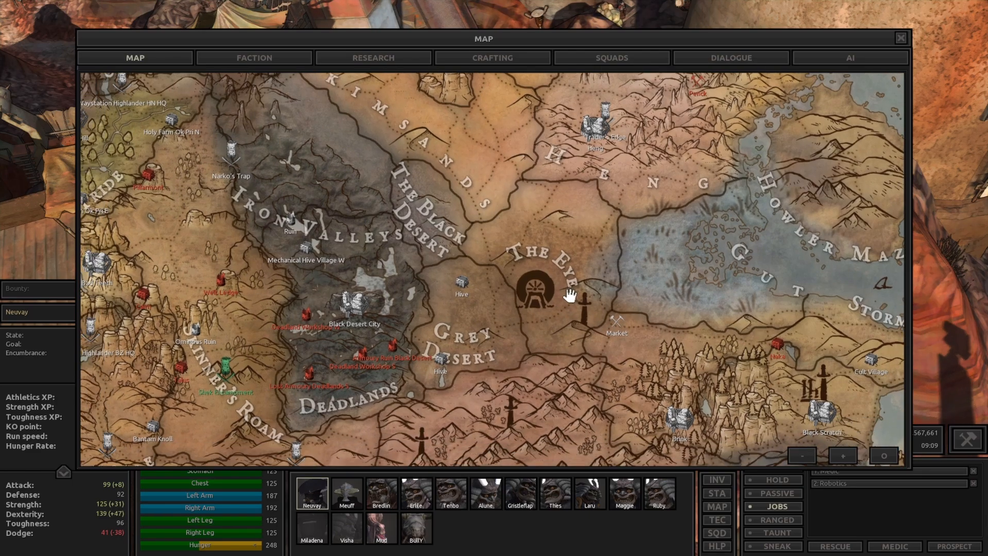
{"action": "left_click", "coordinate": [900, 38]}
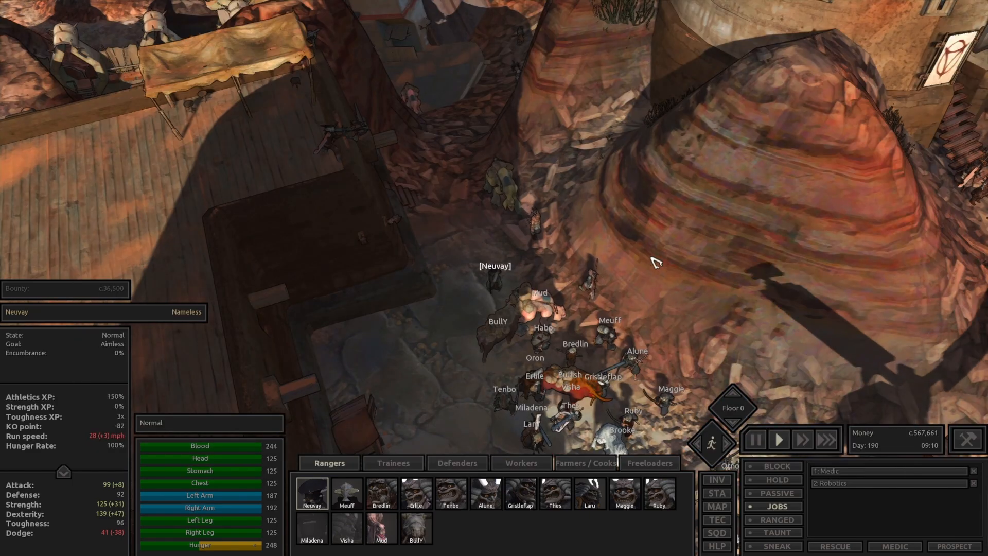